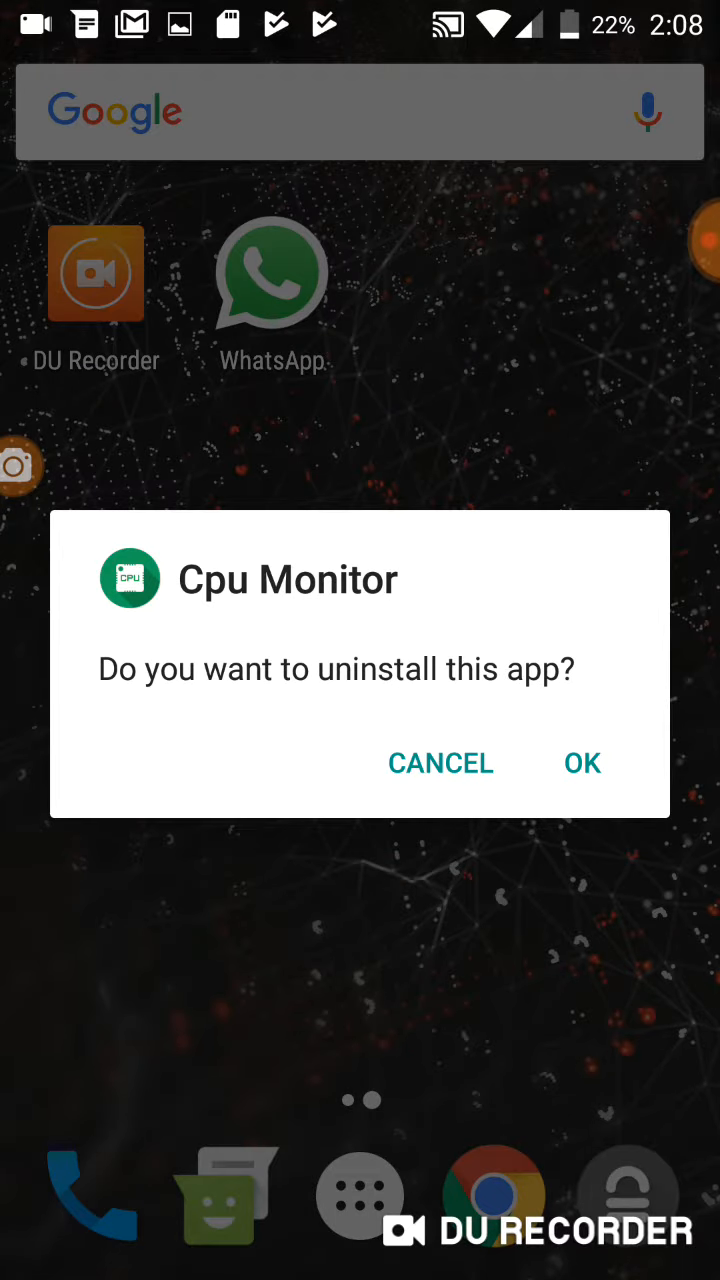
- Confirm uninstalling Cpu Monitor and bring up its Google Play listing
left_click(582, 763)
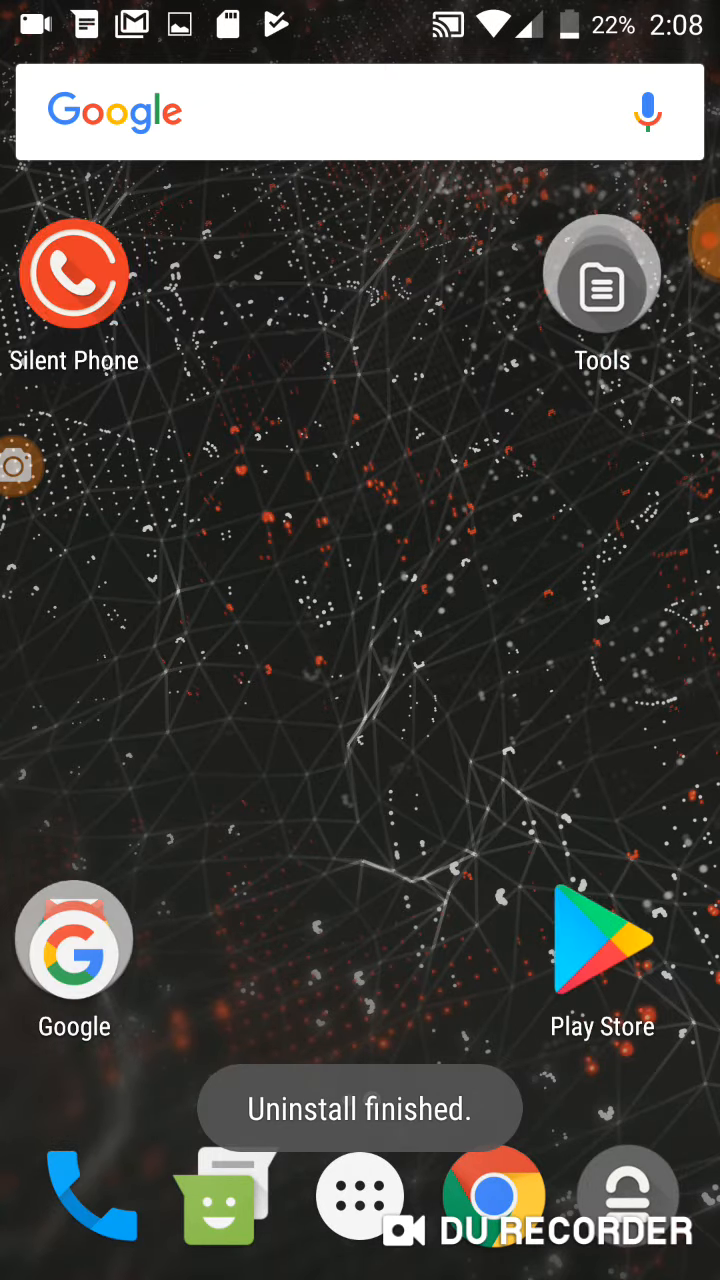
left_click(601, 940)
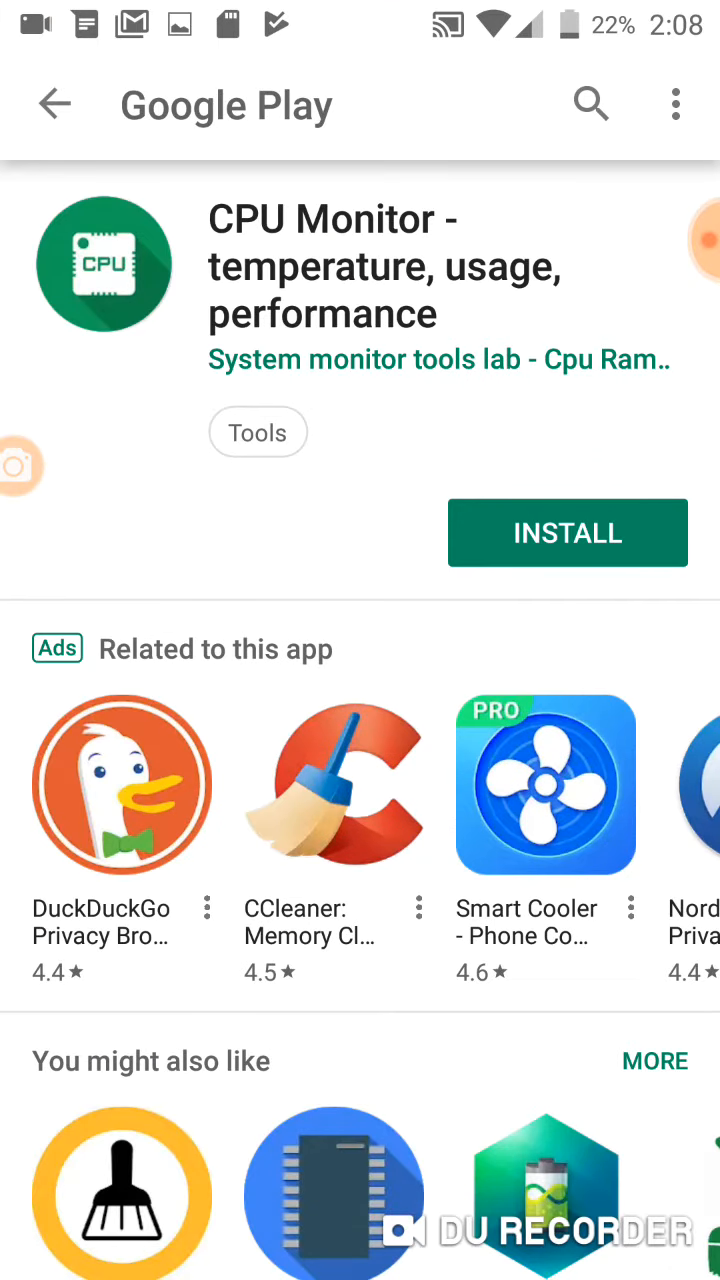
- Install CPU Monitor from Google Play and dismiss the notification shade afterward
left_click(567, 532)
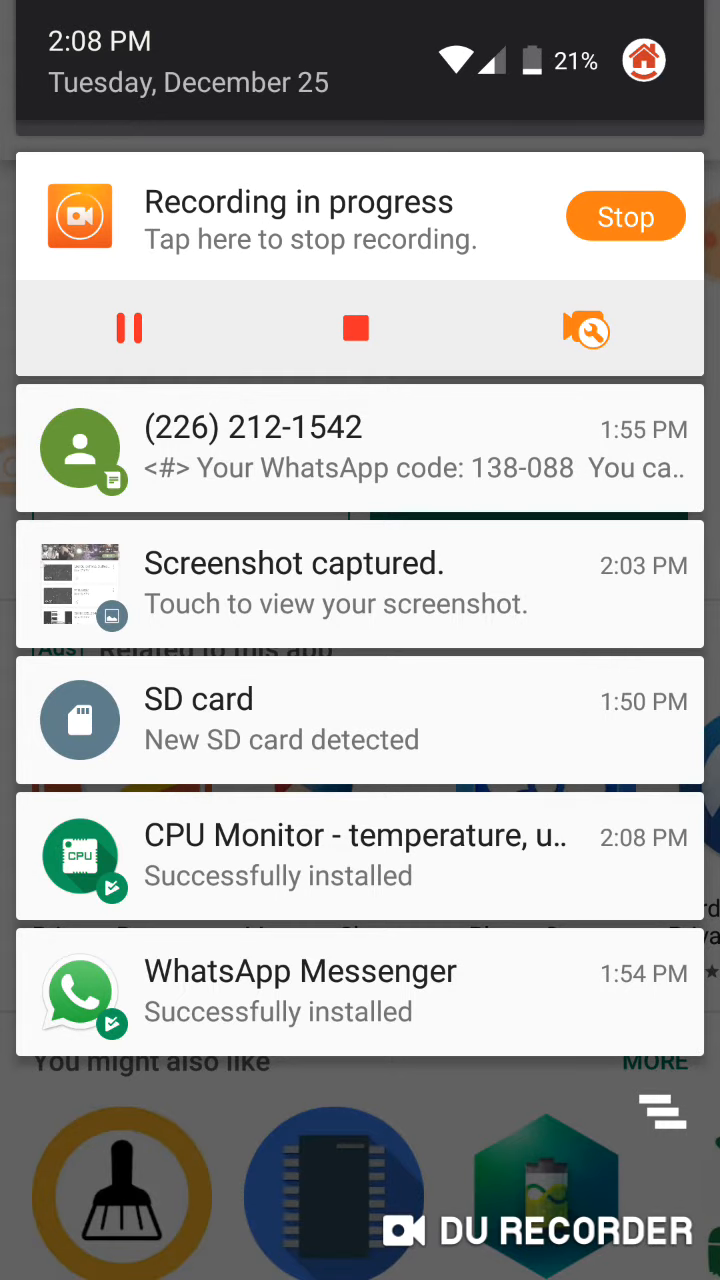
left_click(360, 855)
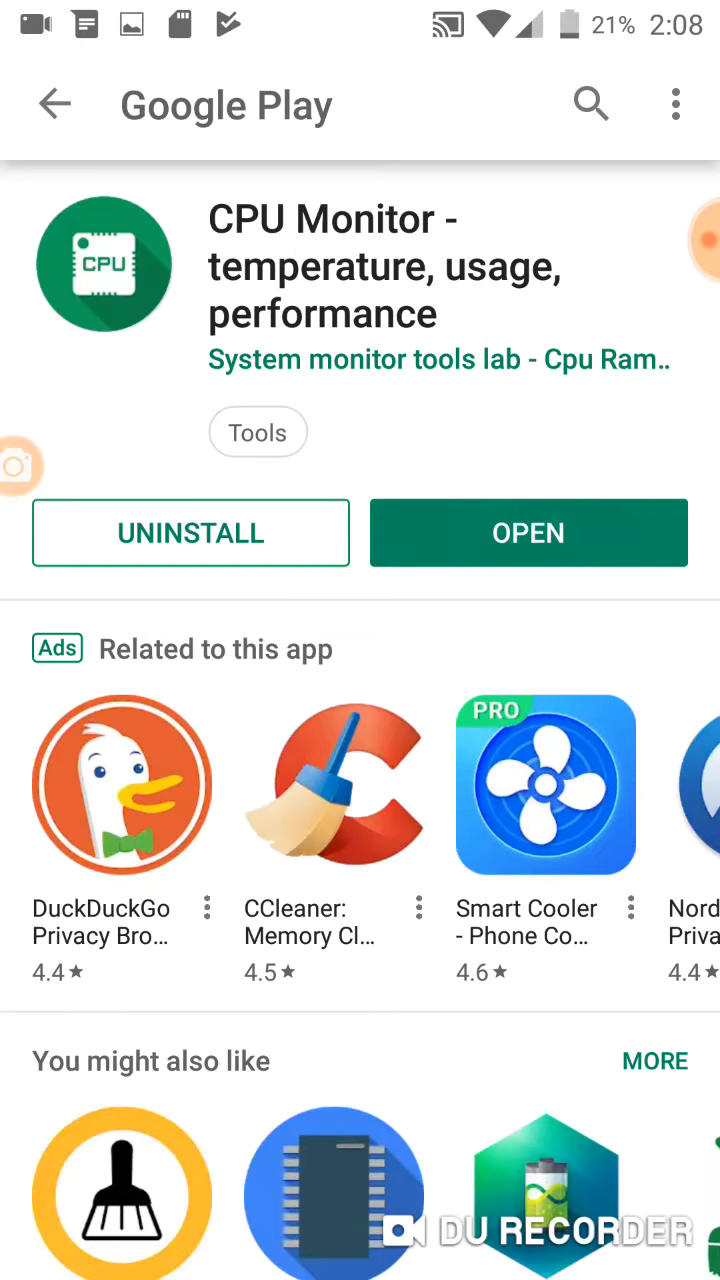
- Launch CPU Monitor's settings and cancel both floating-window system-settings permission prompts
left_click(528, 532)
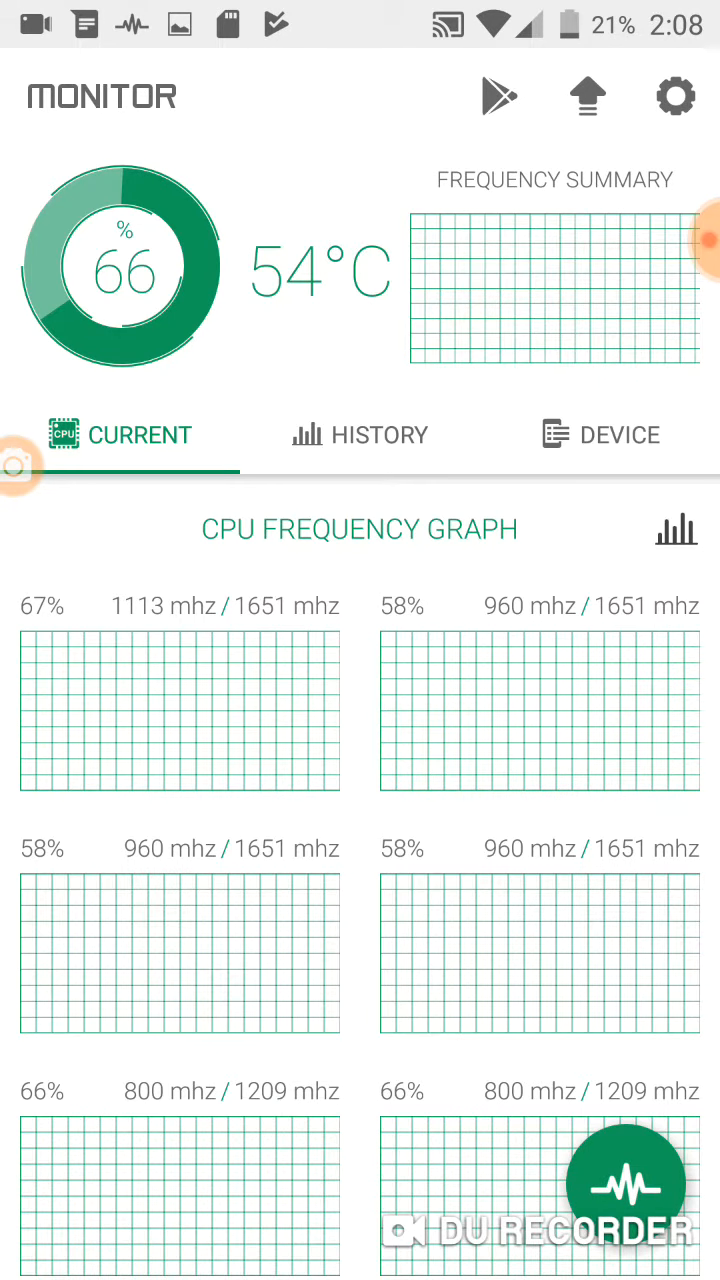
left_click(673, 96)
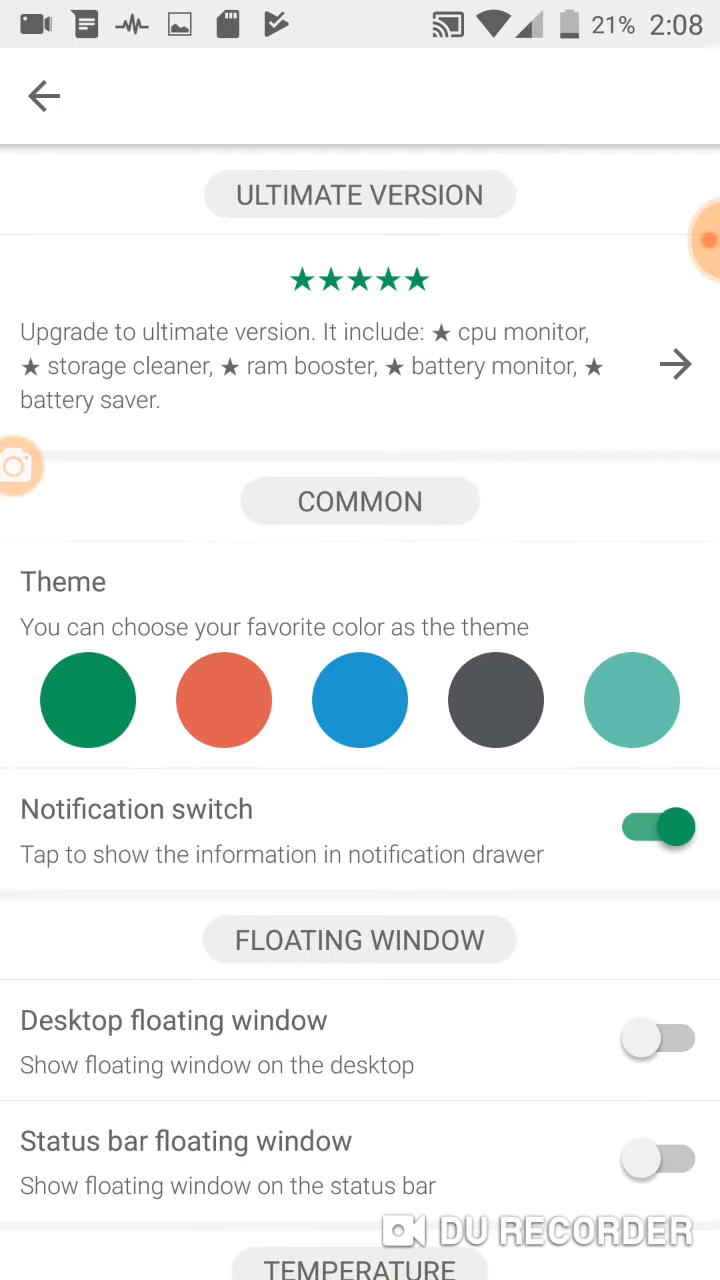
scroll("down", 3)
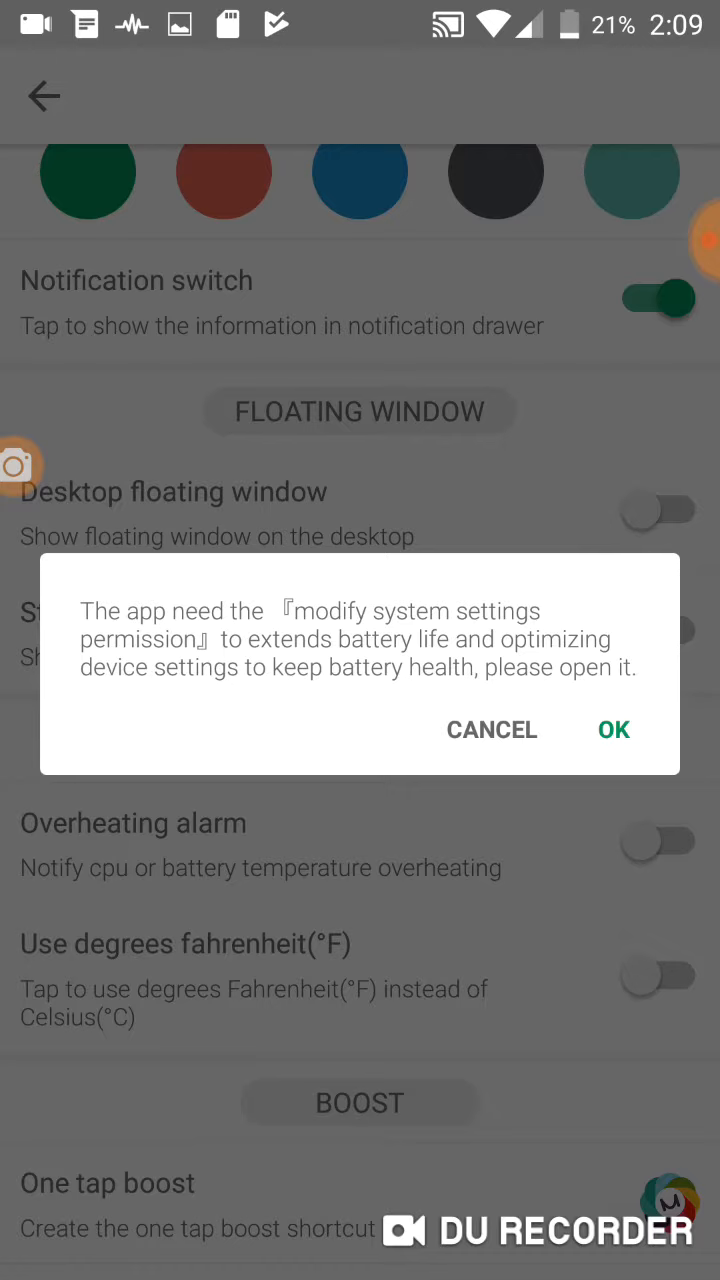
left_click(491, 729)
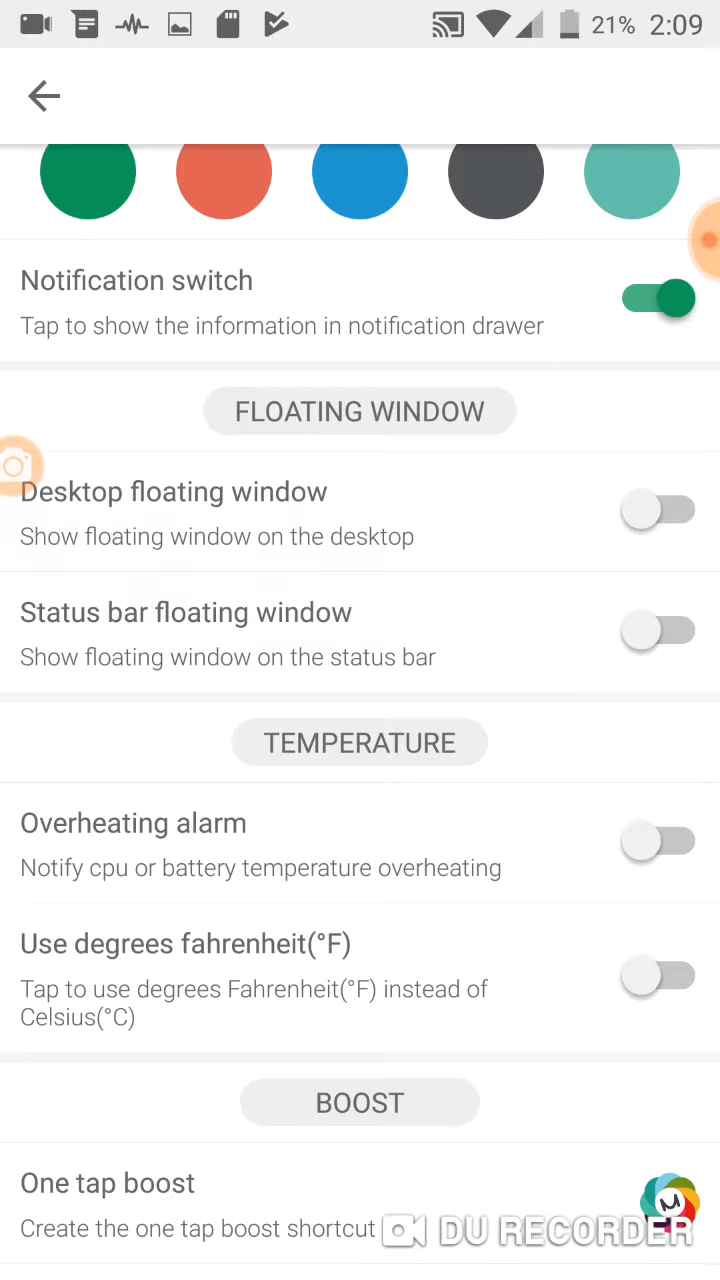
left_click(658, 630)
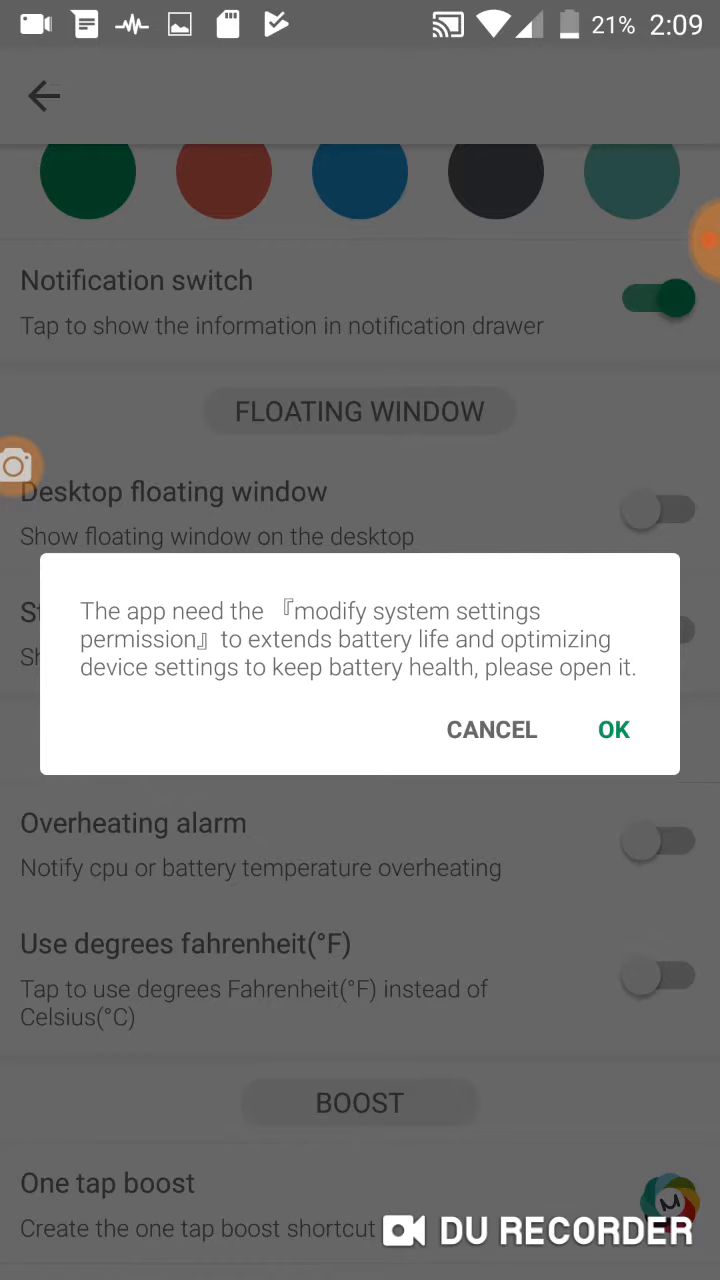
left_click(491, 729)
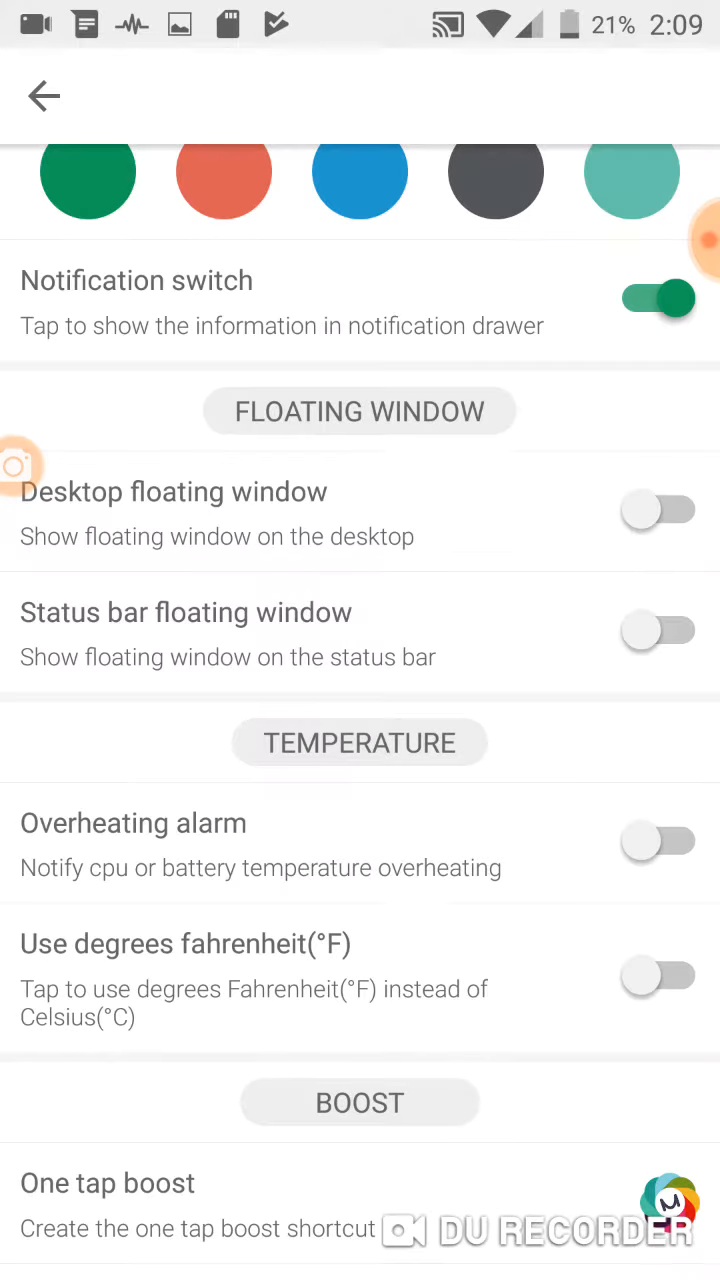
- Enable the overheating alarm with 45°C thresholds and display temperatures in Fahrenheit
left_click(657, 840)
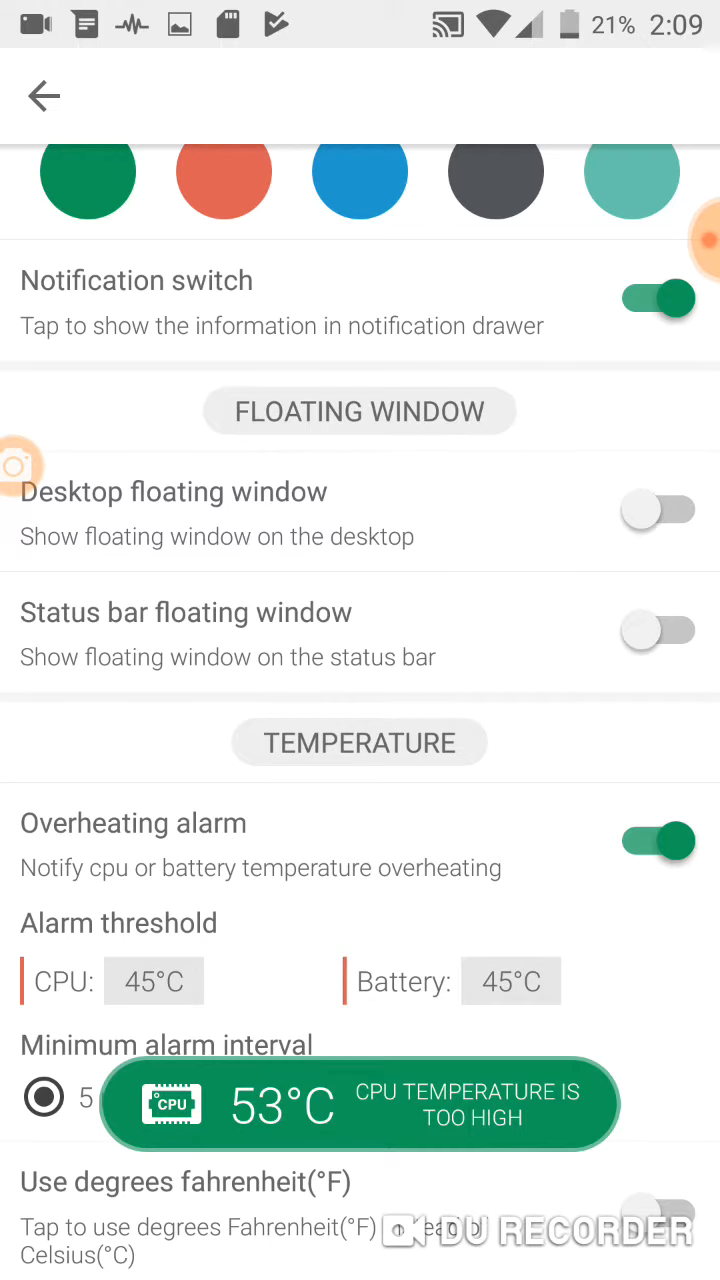
scroll("down", 3)
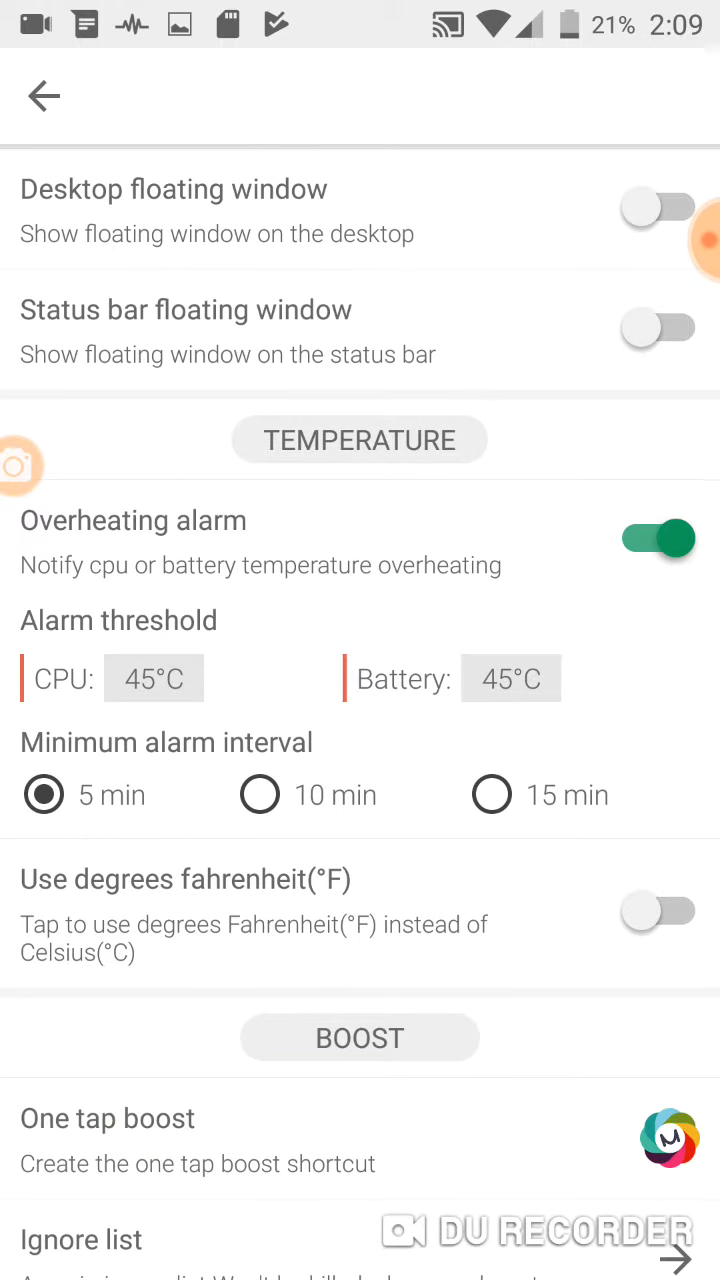
left_click(44, 96)
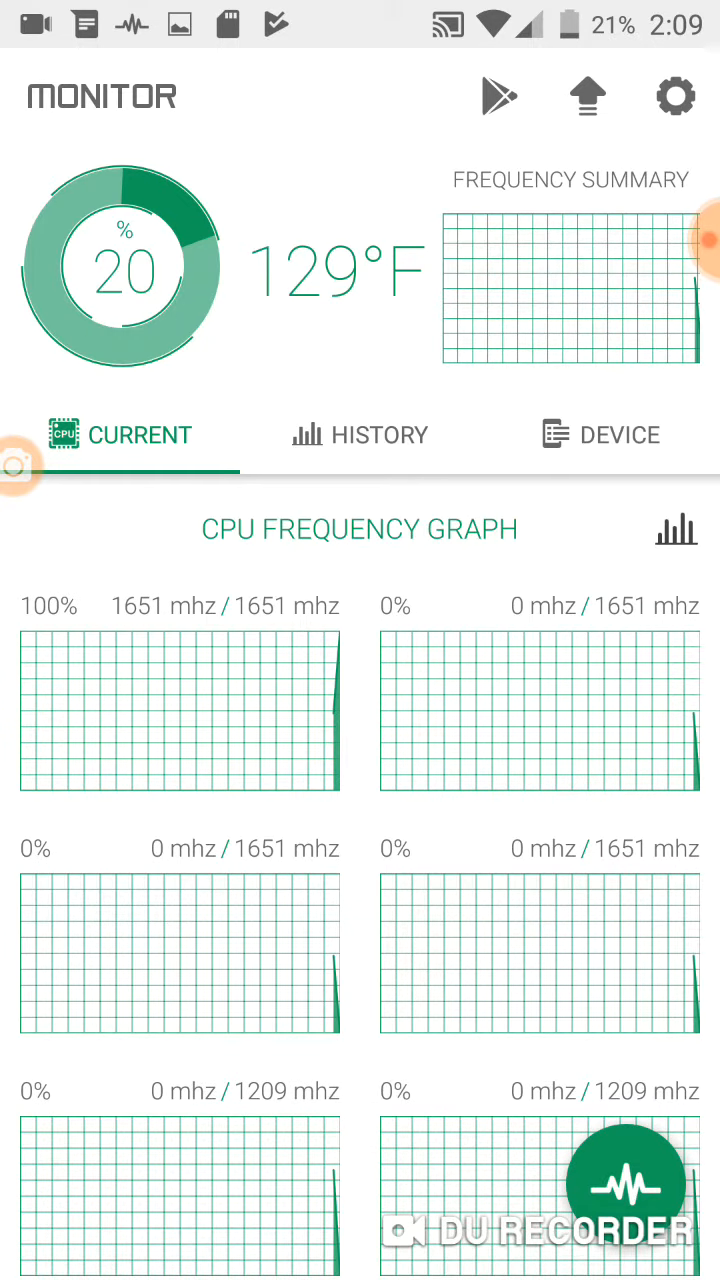
left_click(674, 96)
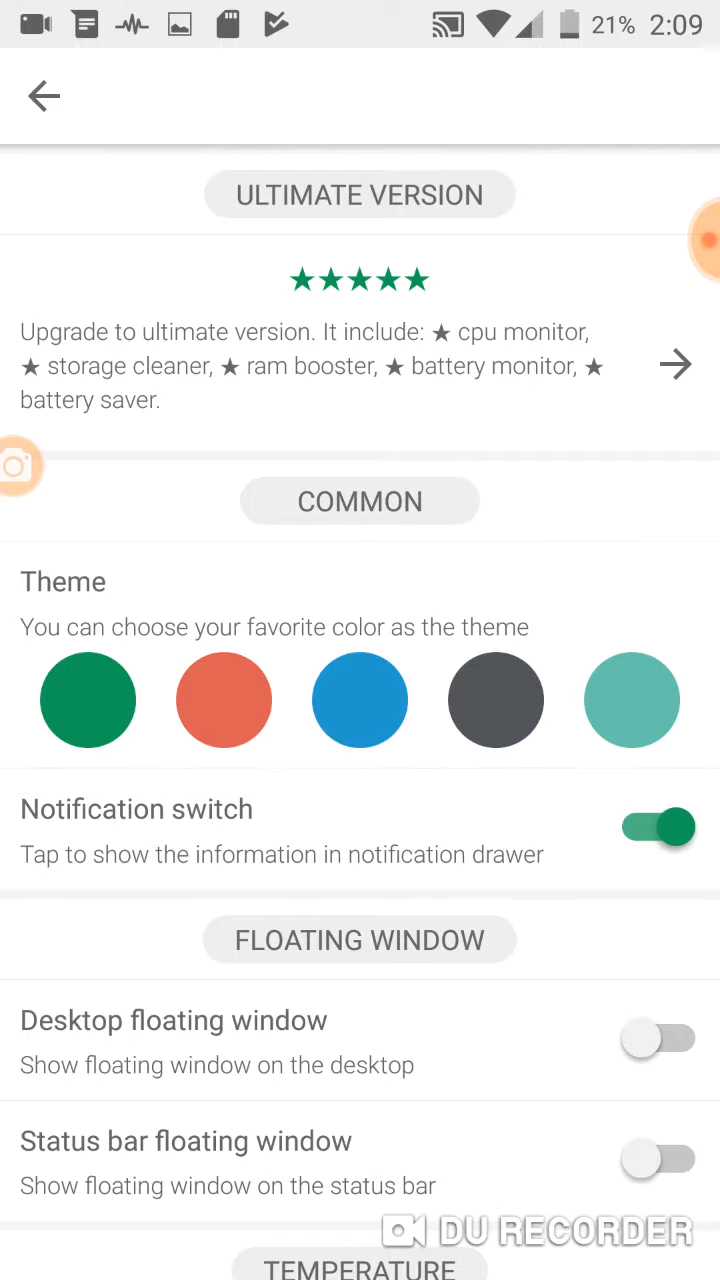
- Try a floating window toggle, cancel the permission prompt, and scroll through settings
scroll("down", 3)
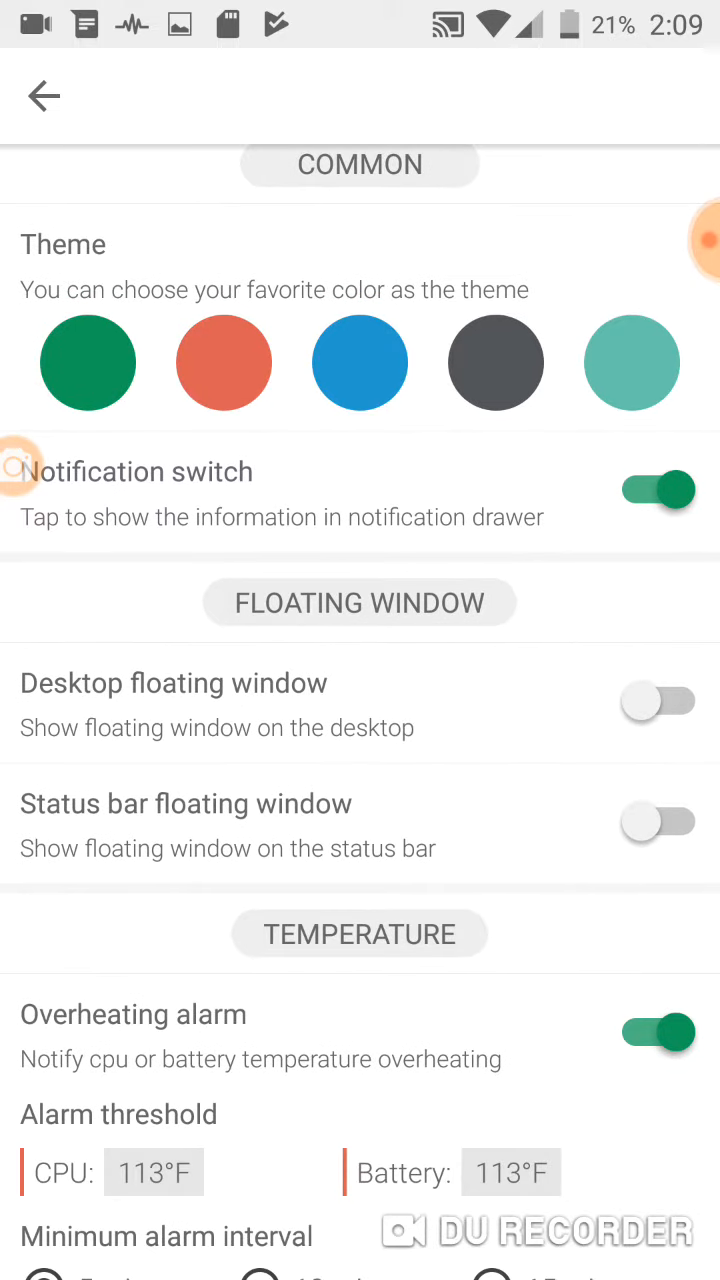
left_click(657, 699)
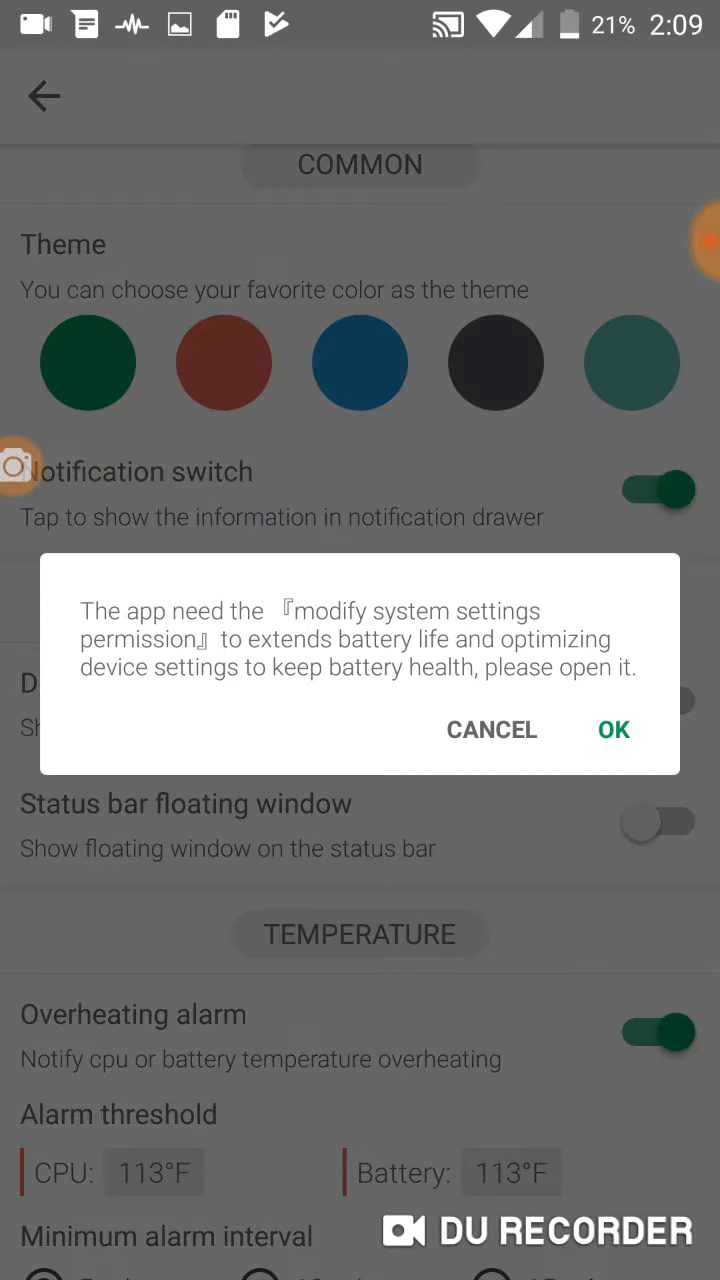
left_click(491, 729)
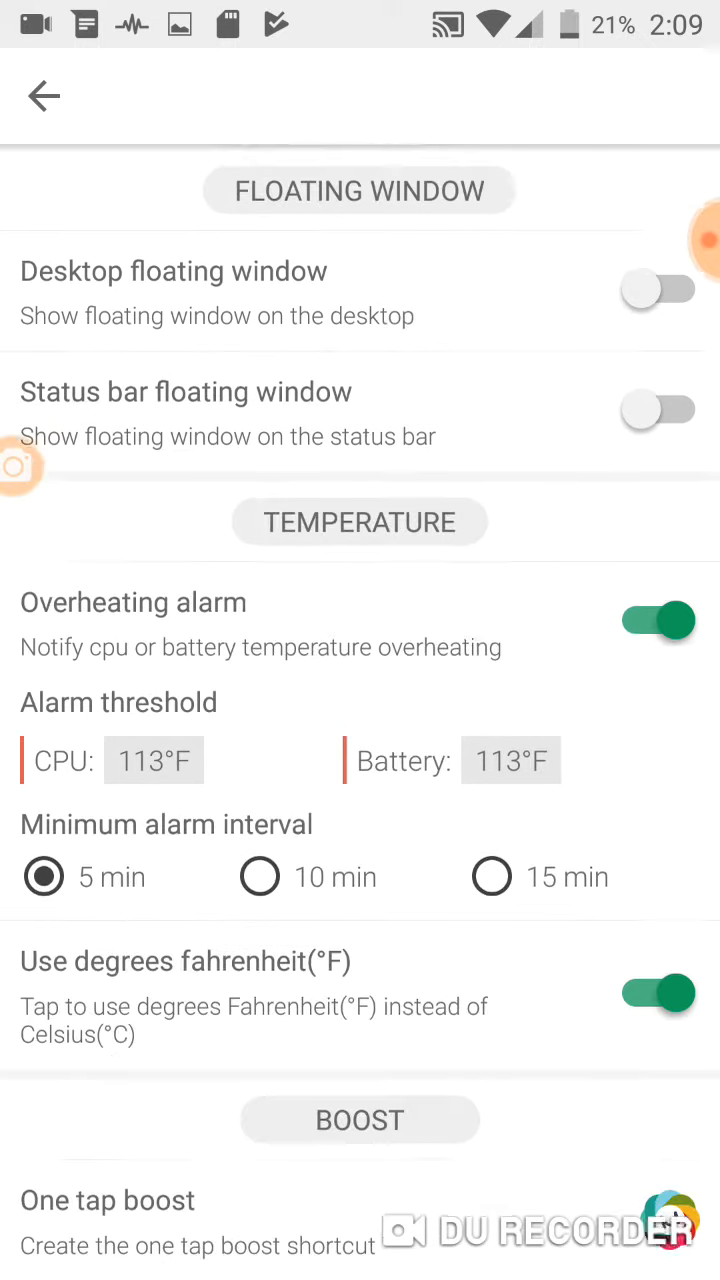
scroll("down", 3)
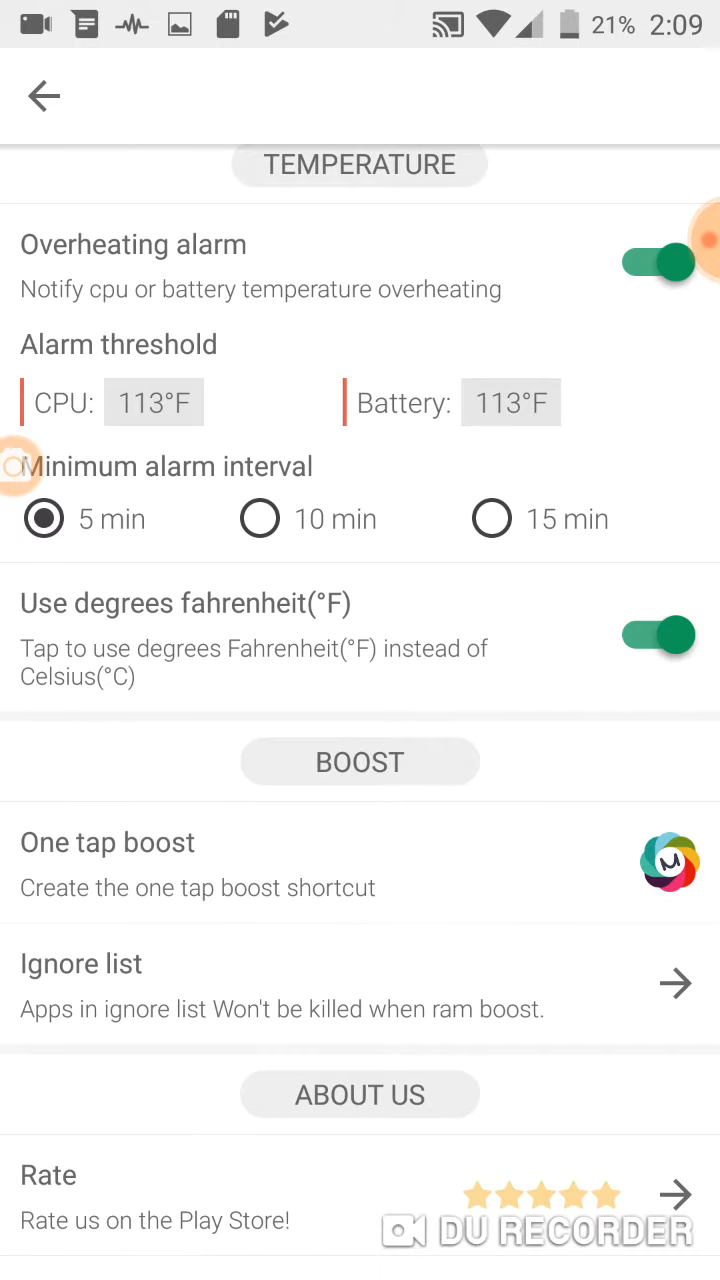
scroll("down", 3)
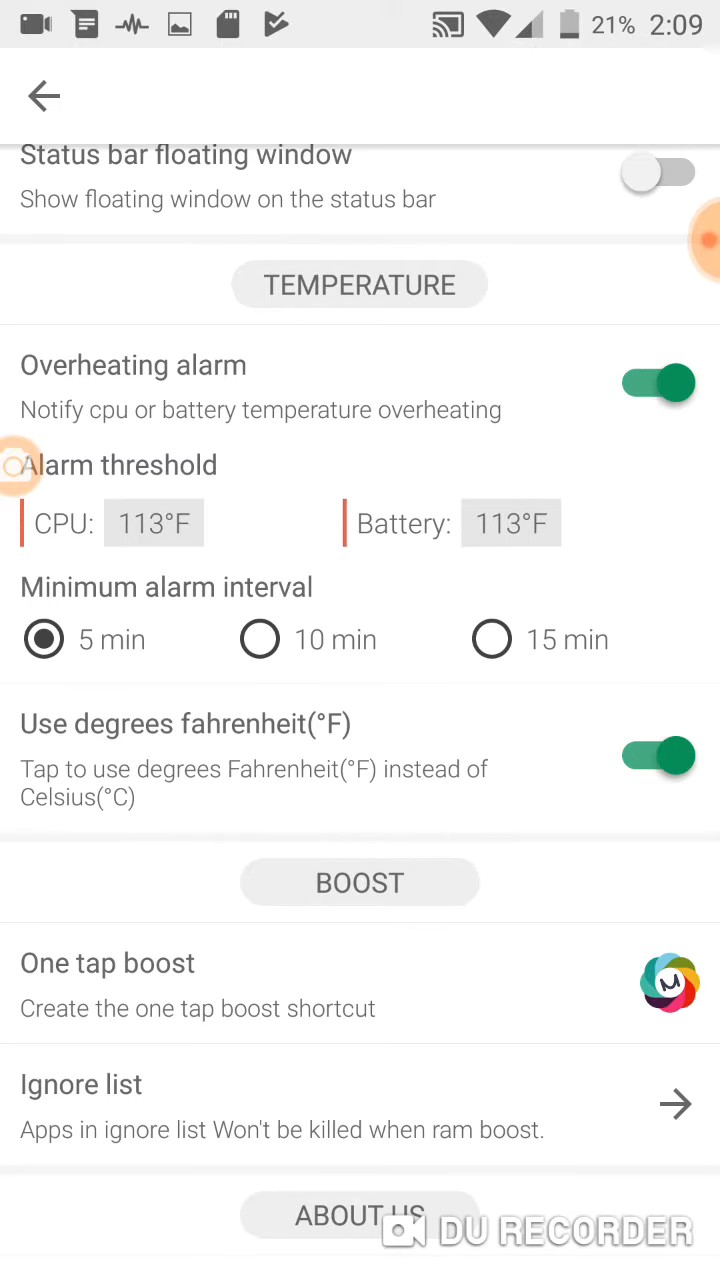
scroll("down", 3)
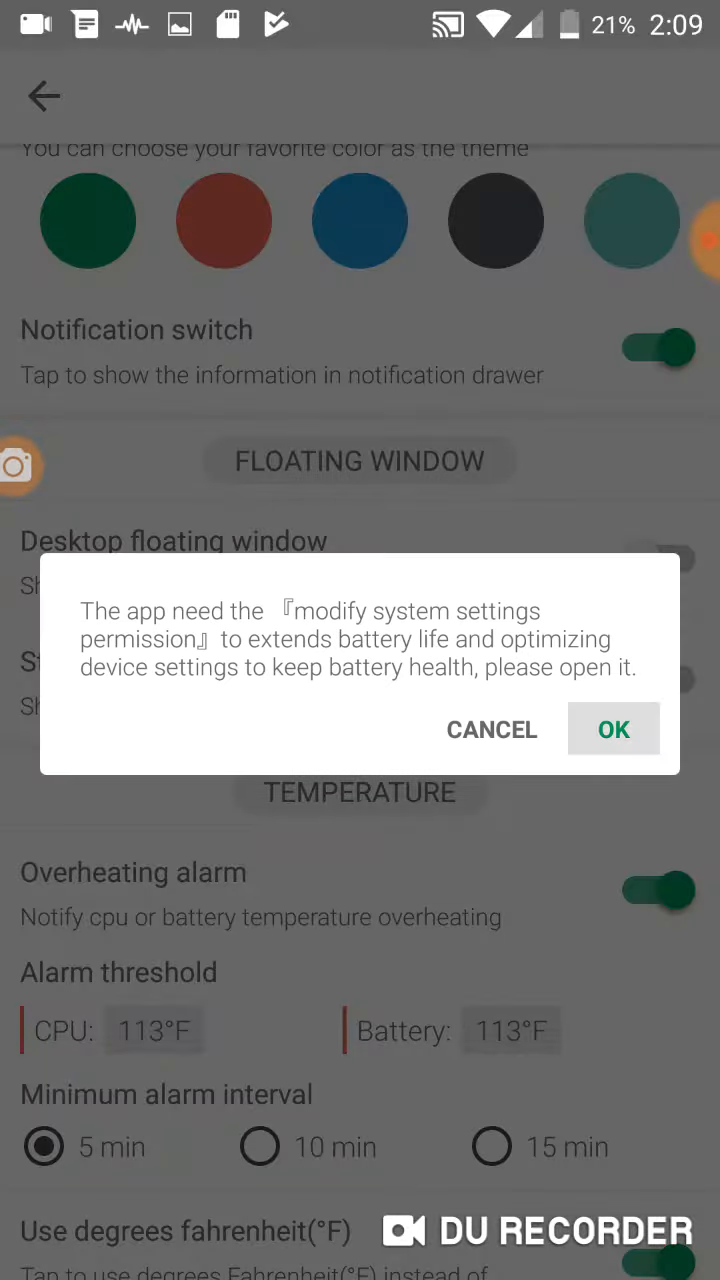
- Accept the permission prompt and permit Cpu Monitor to draw over other apps
left_click(613, 729)
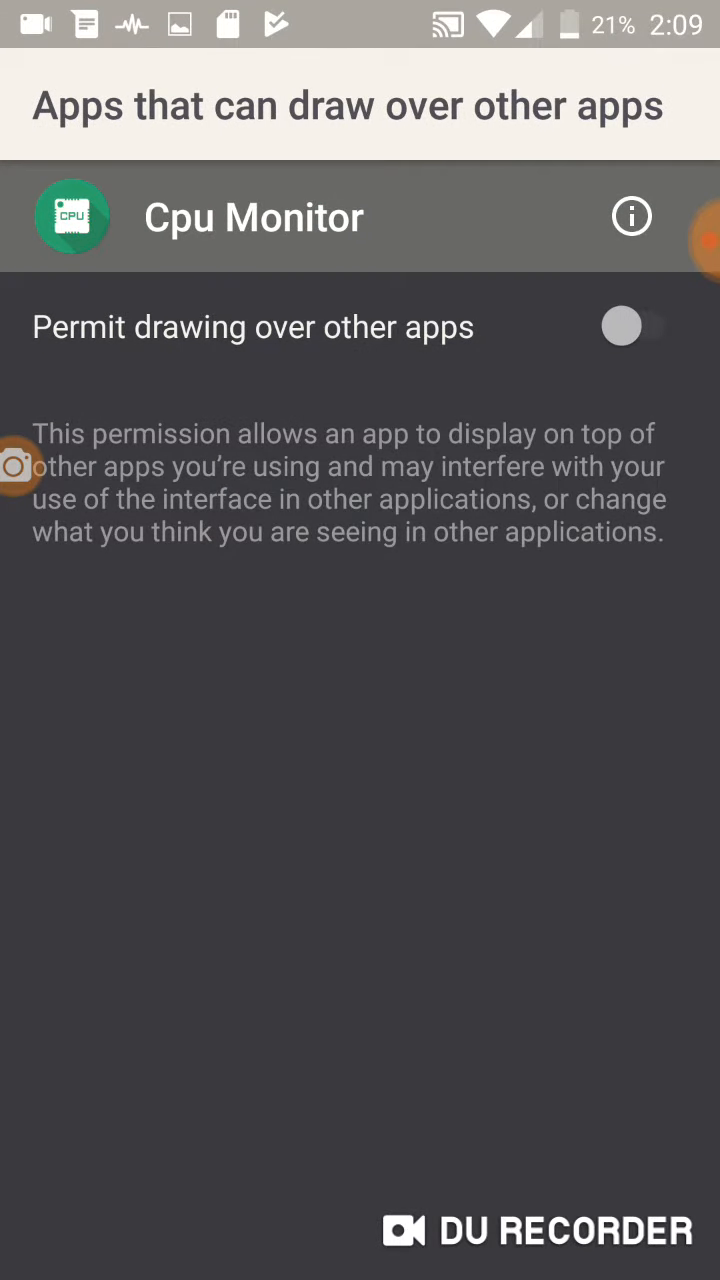
left_click(640, 326)
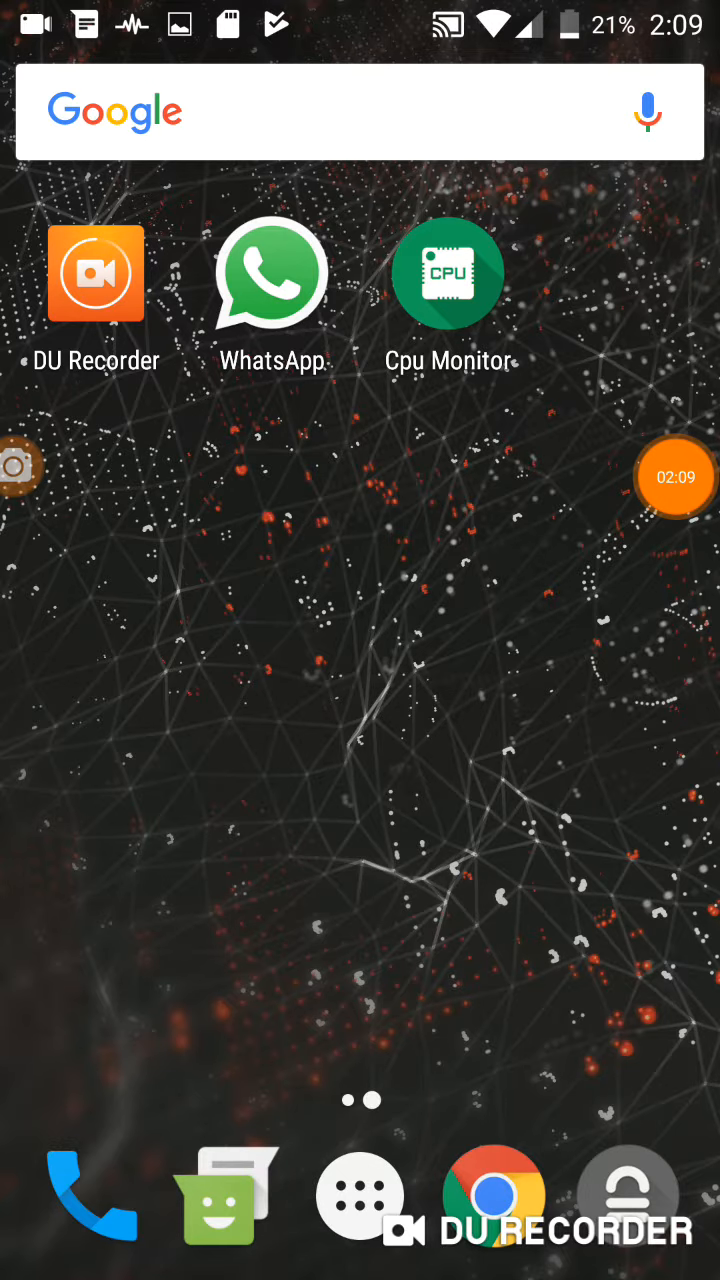
left_click(448, 272)
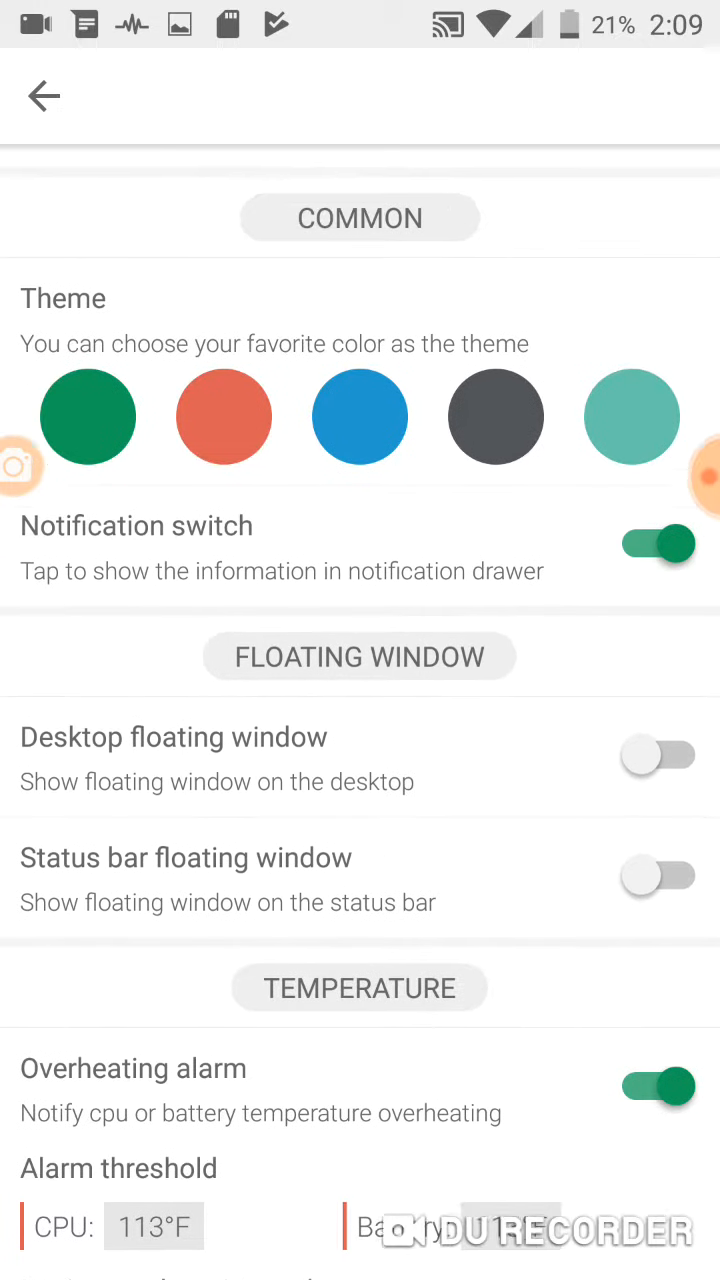
scroll("down", 3)
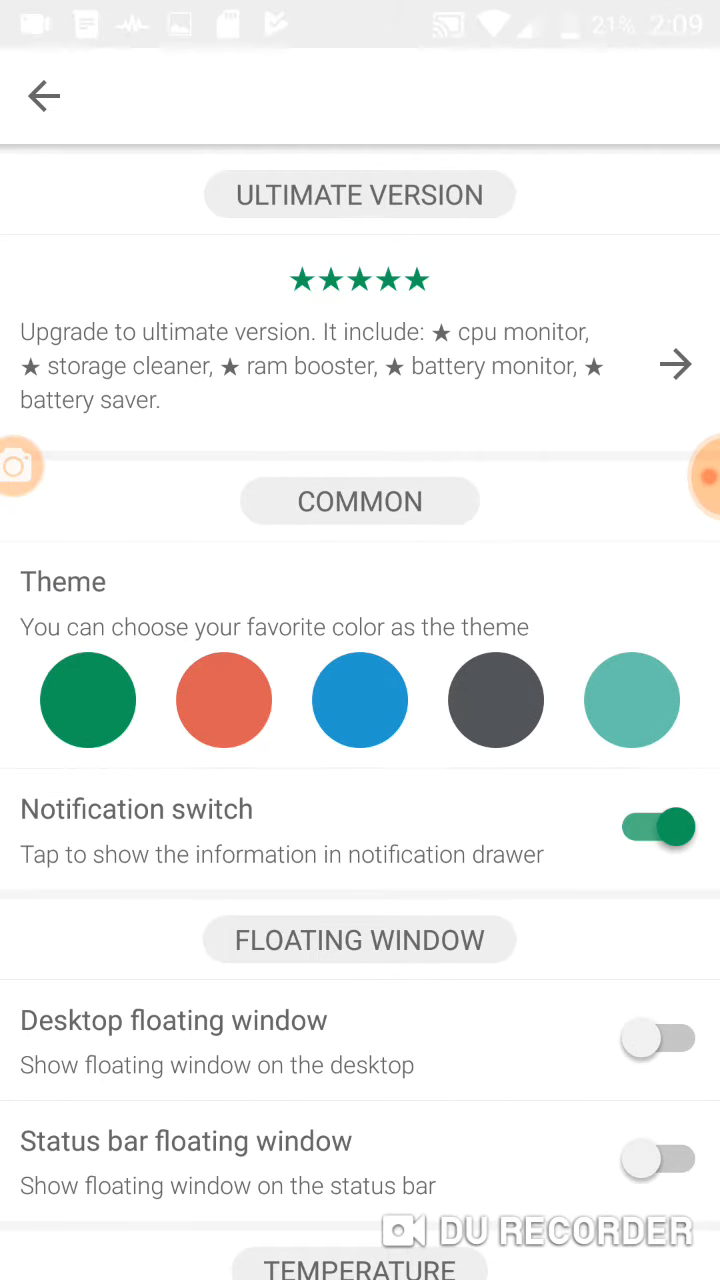
left_click(44, 96)
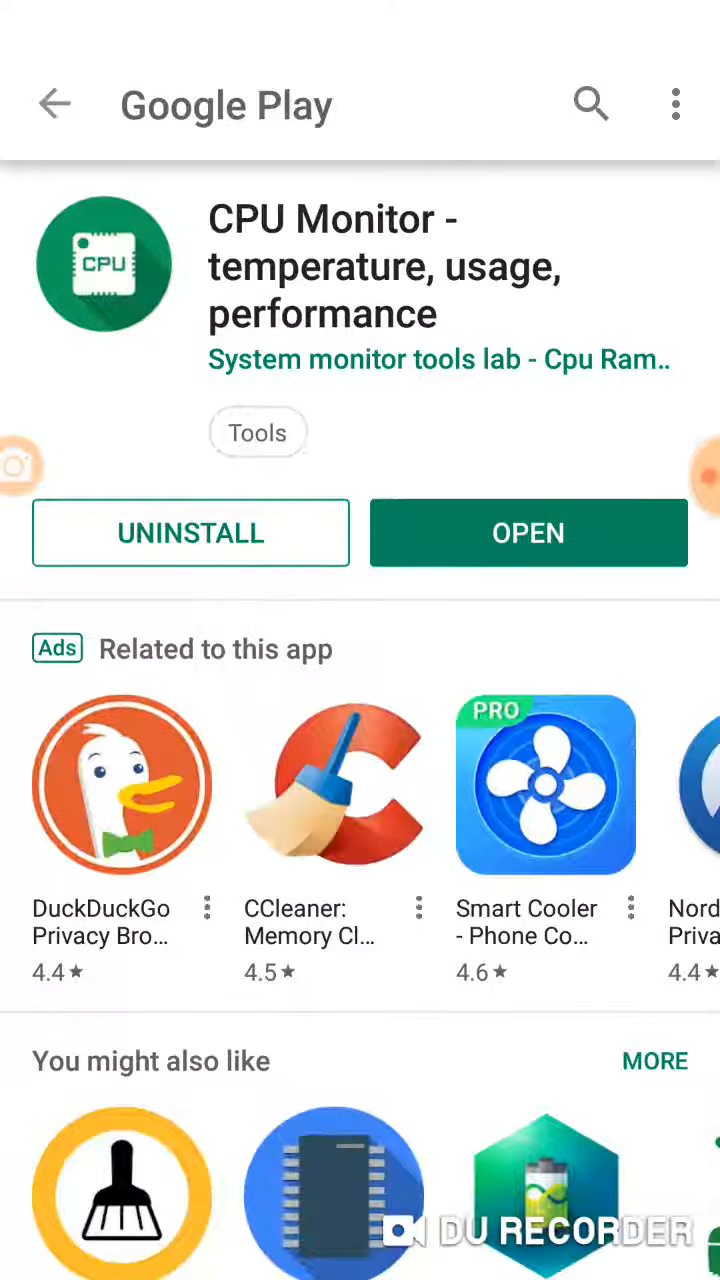
scroll("down", 3)
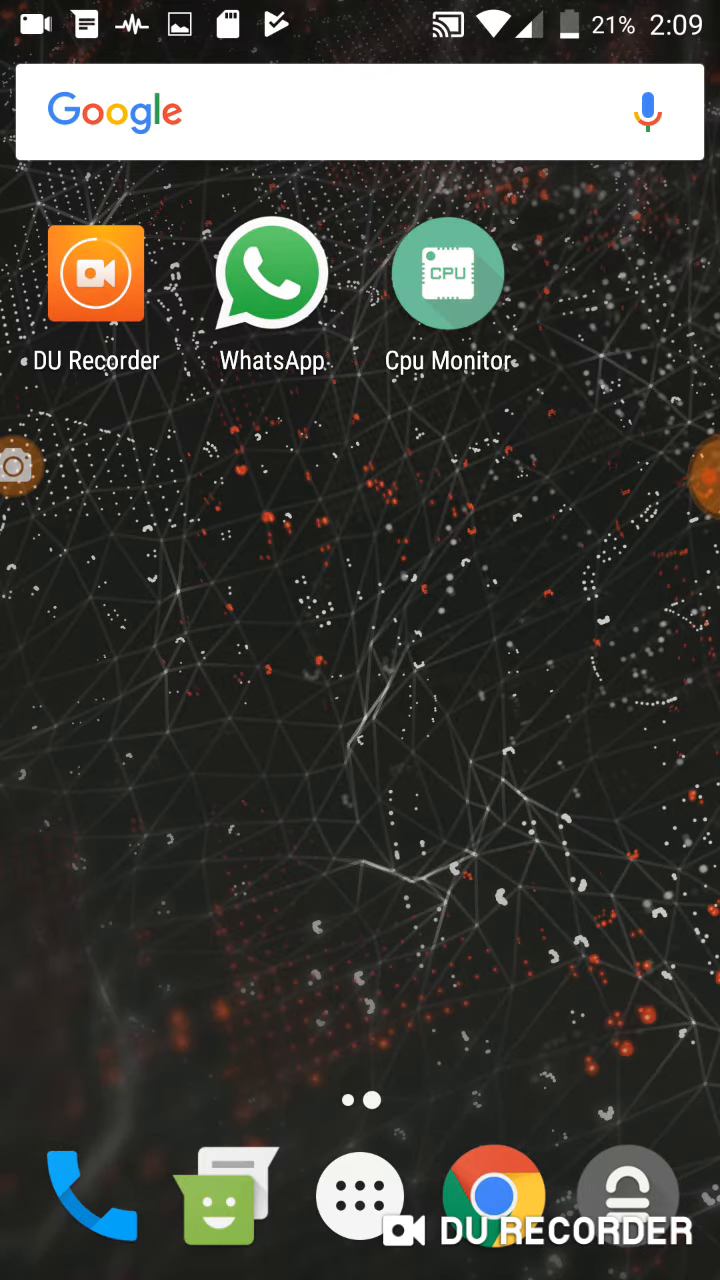
- Launch Cpu Monitor and scroll its settings down to the Floating Window section
left_click(448, 273)
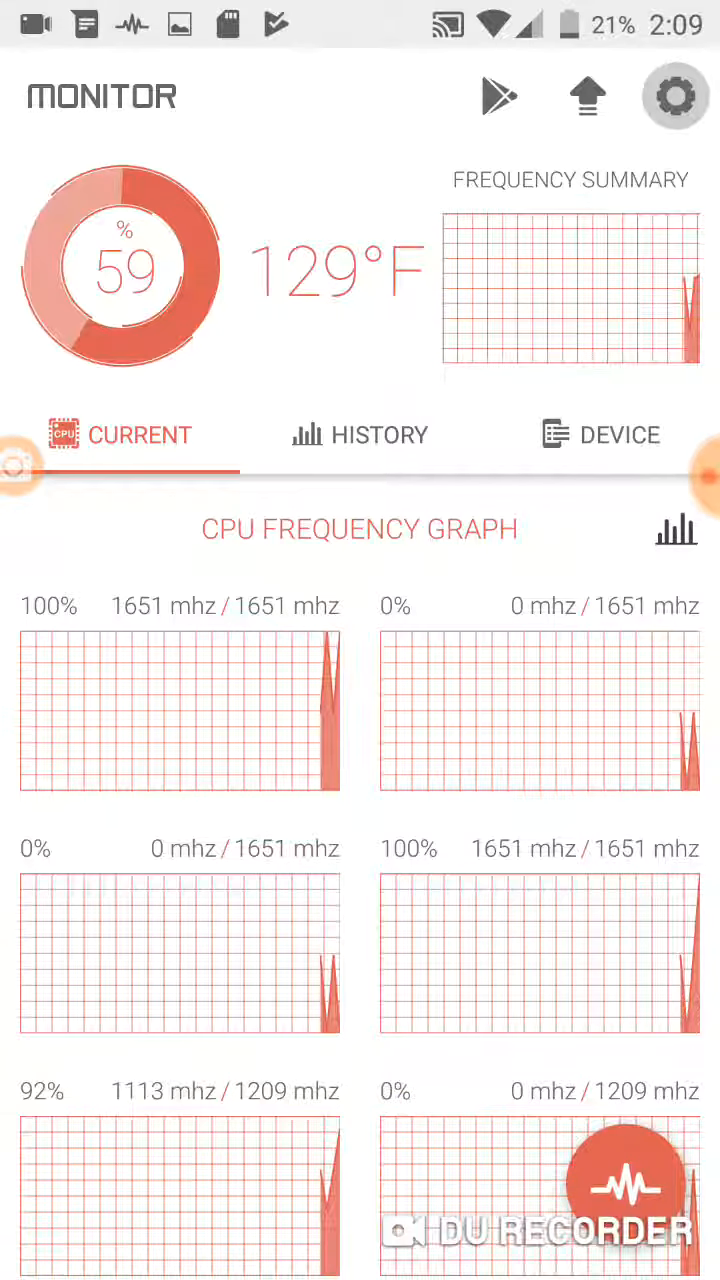
left_click(675, 96)
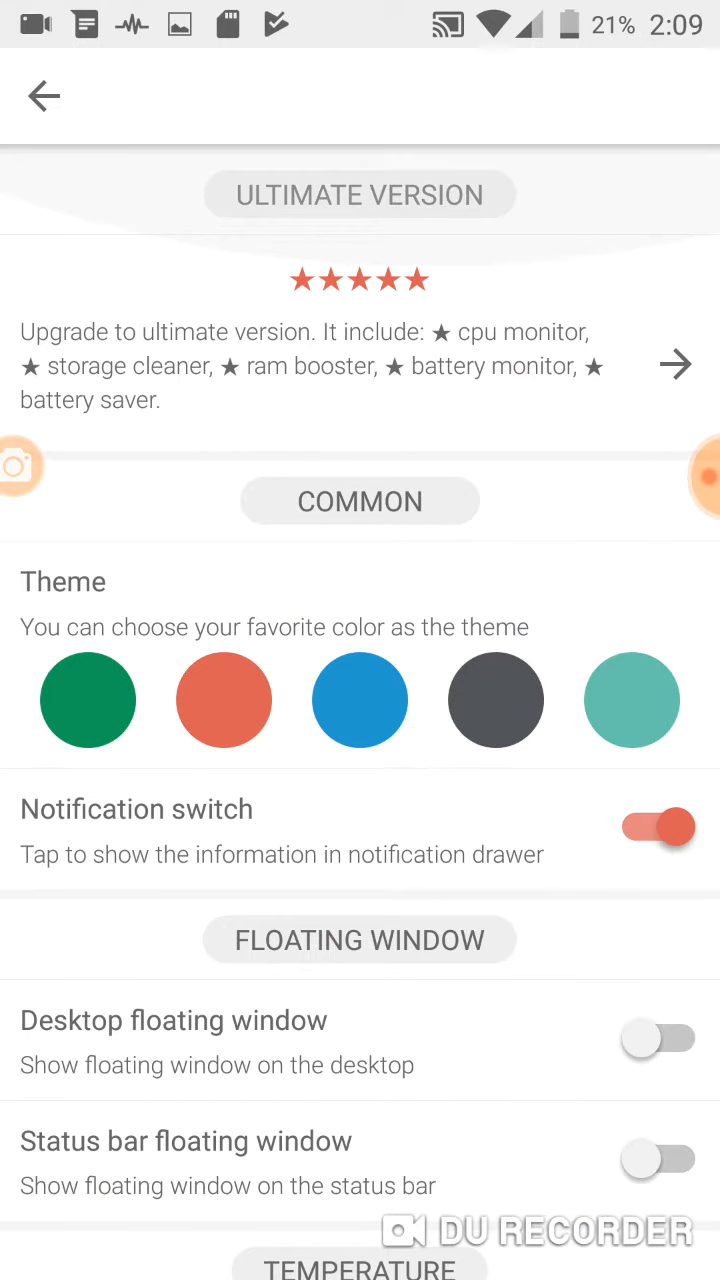
scroll("down", 3)
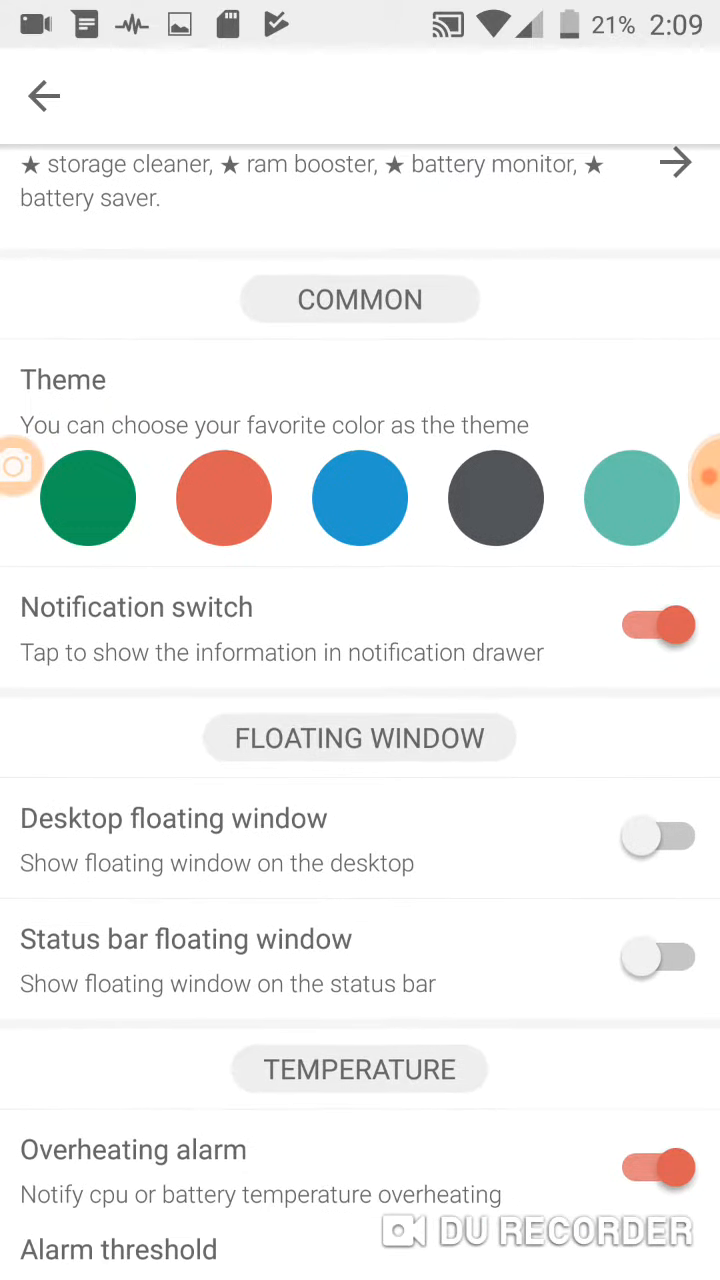
scroll("down", 3)
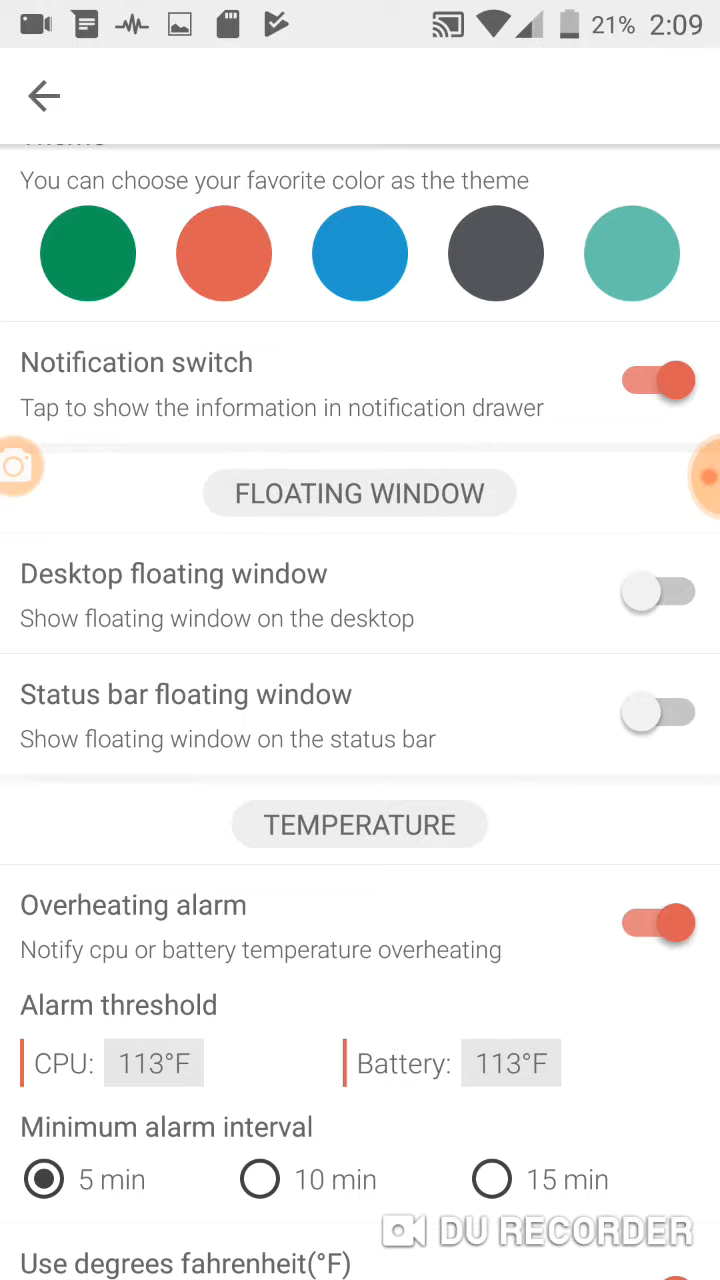
- Turn on the status bar floating window, trying Memory Usage before settling on CPU temperature
left_click(658, 711)
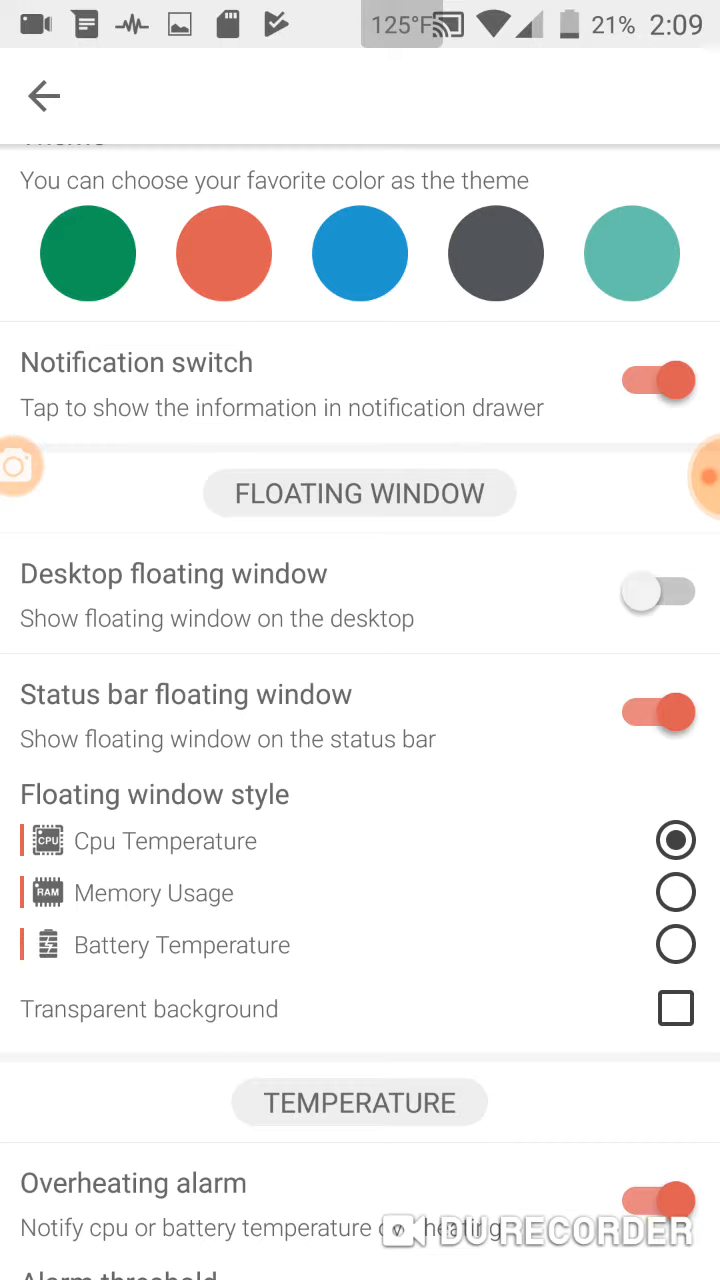
left_click(675, 892)
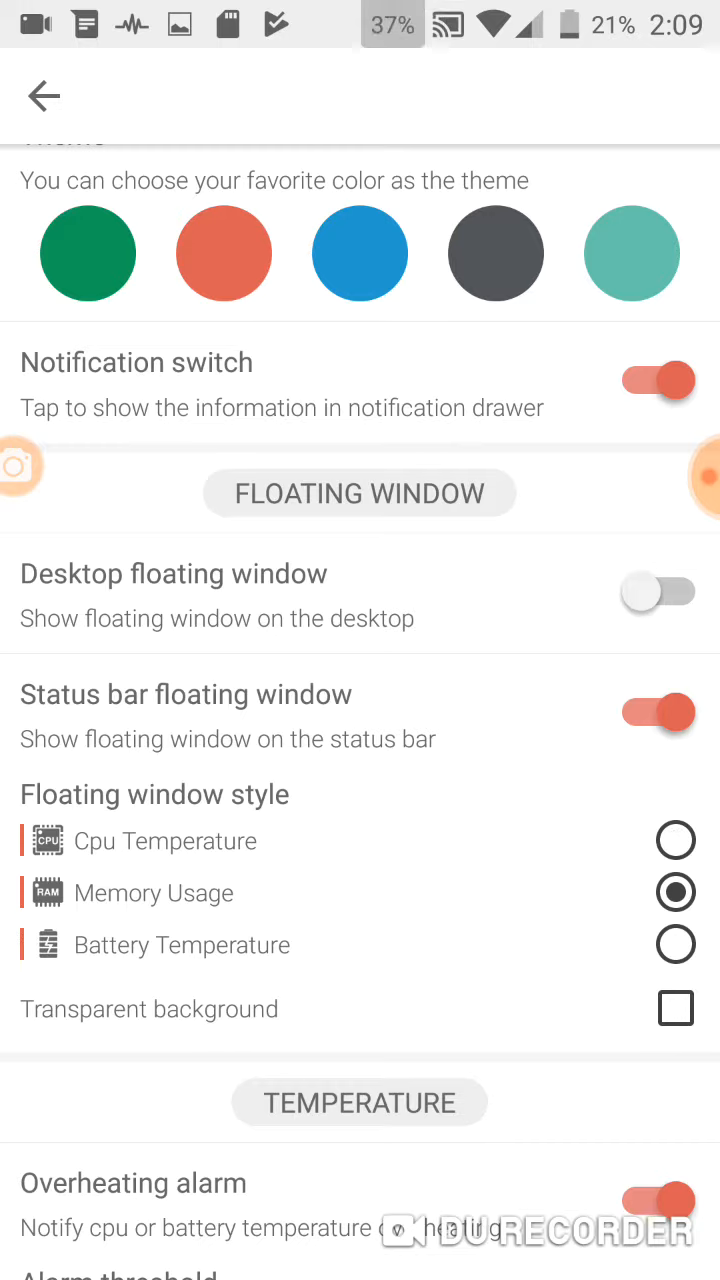
left_click(675, 839)
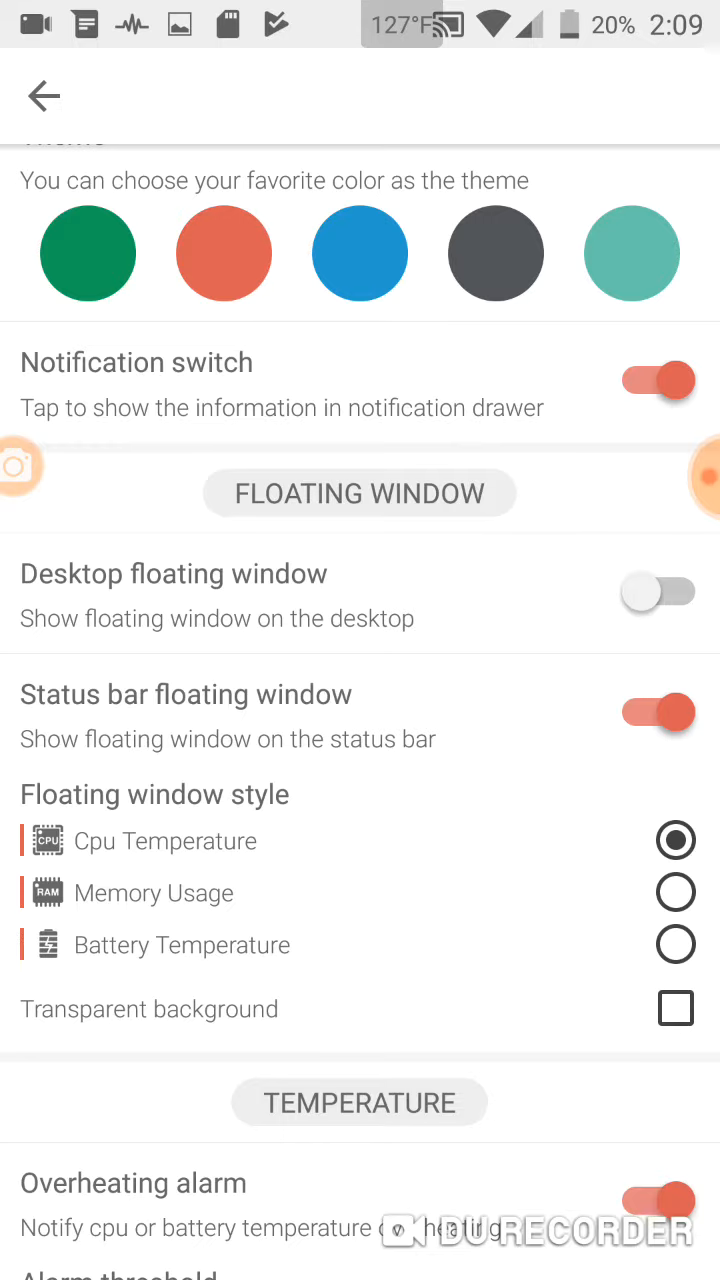
scroll("down", 3)
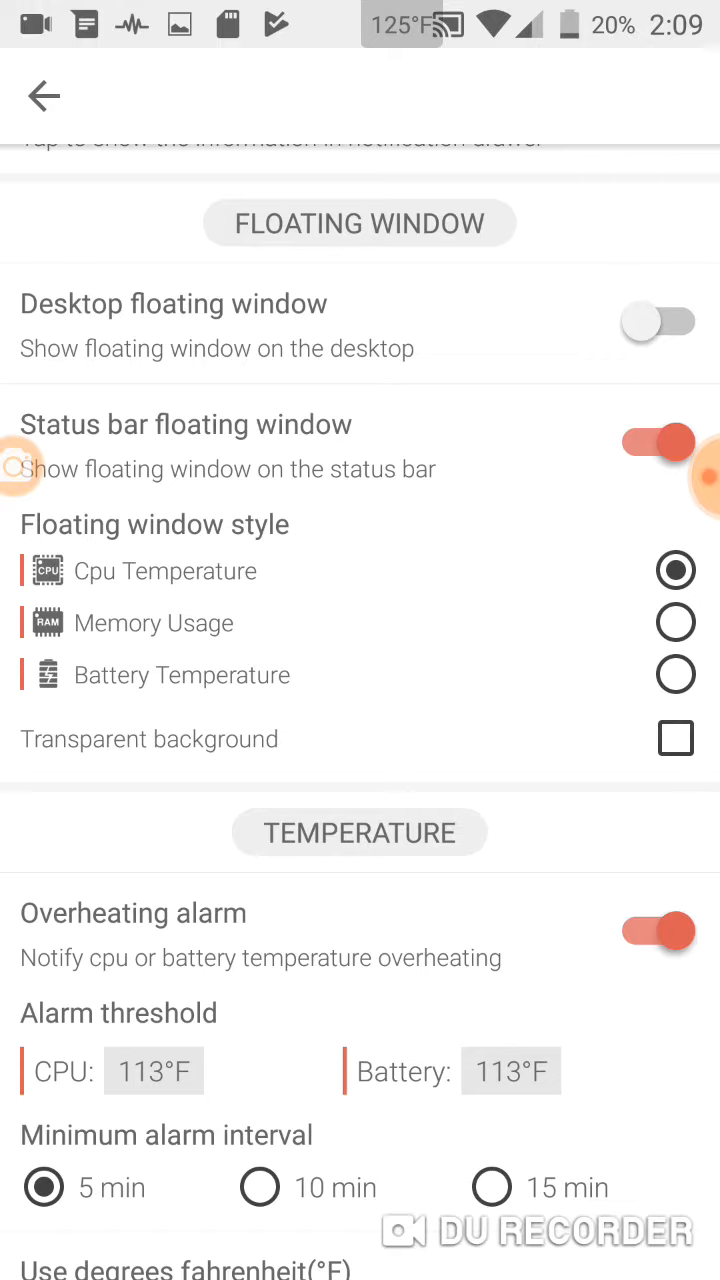
scroll("down", 3)
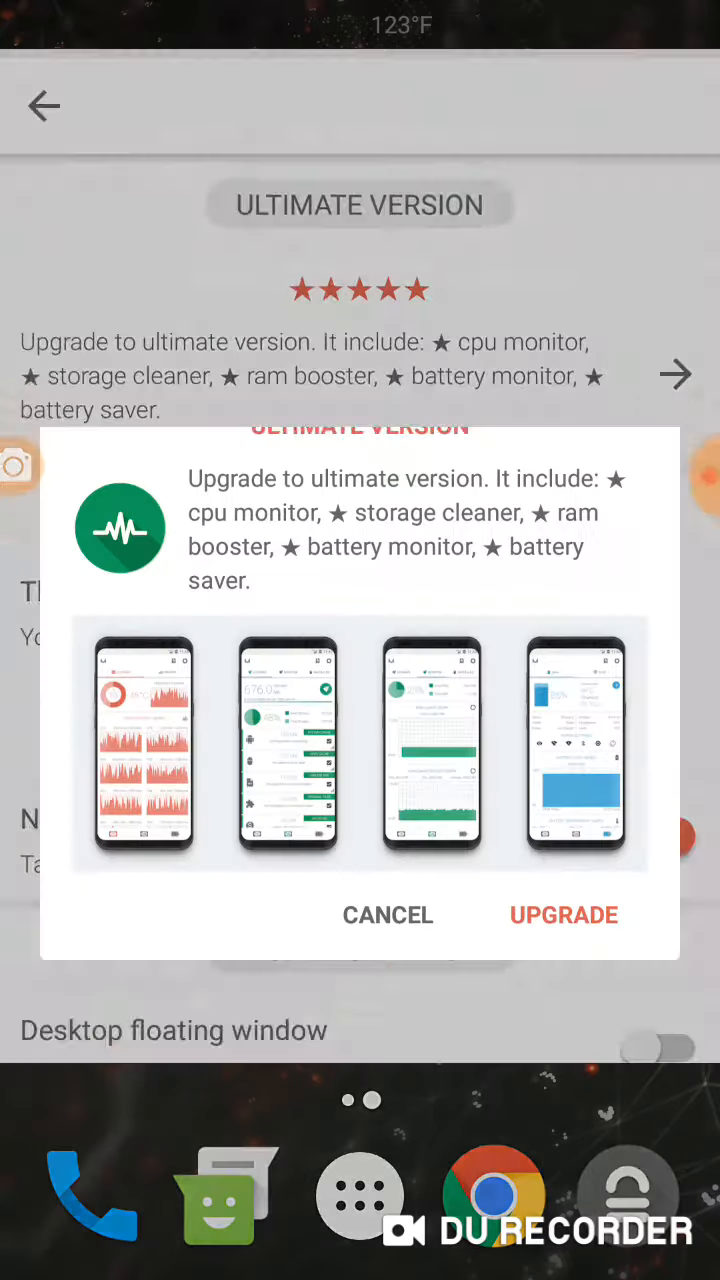
- Cancel the ultimate-version upgrade offer and switch the status bar floating window off
left_click(387, 915)
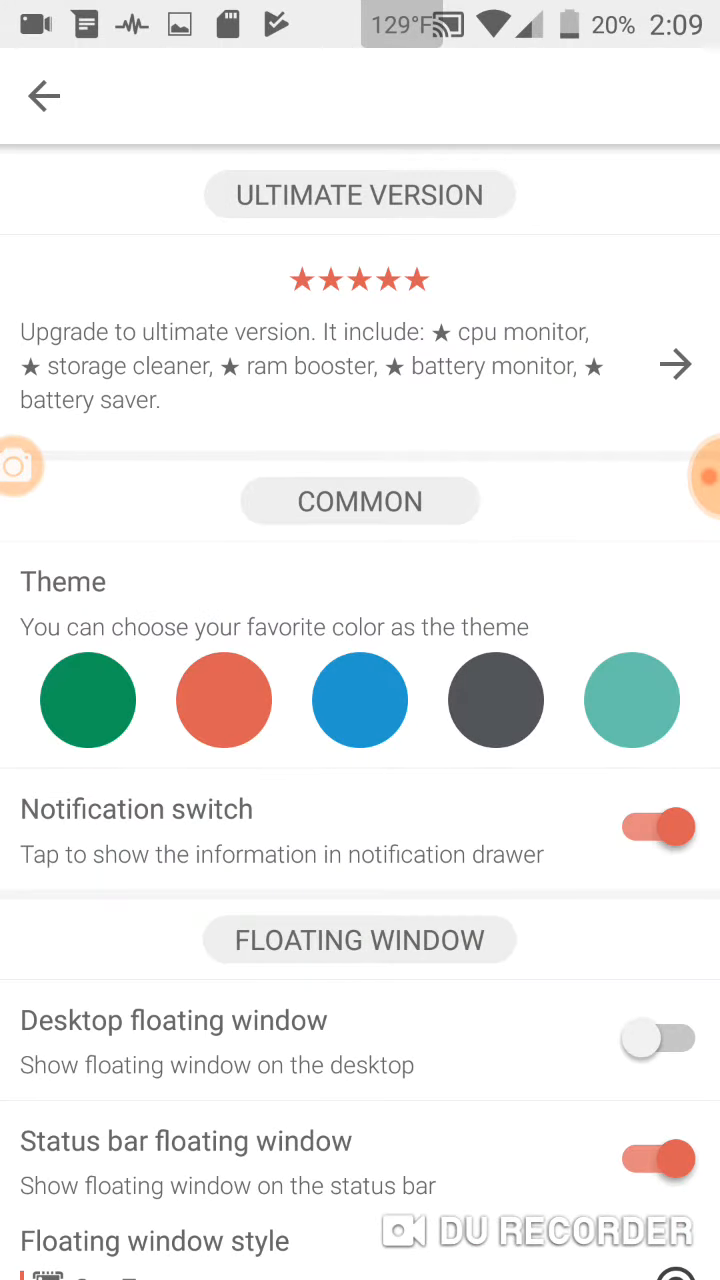
scroll("down", 3)
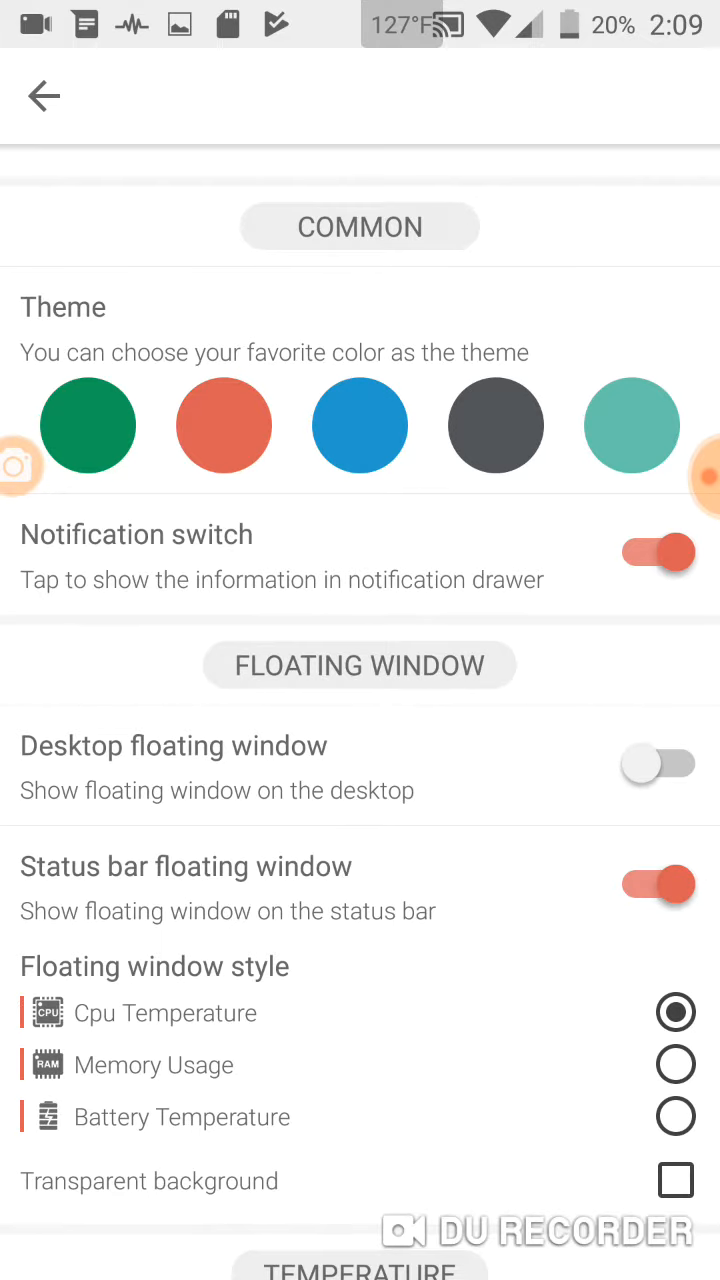
scroll("down", 3)
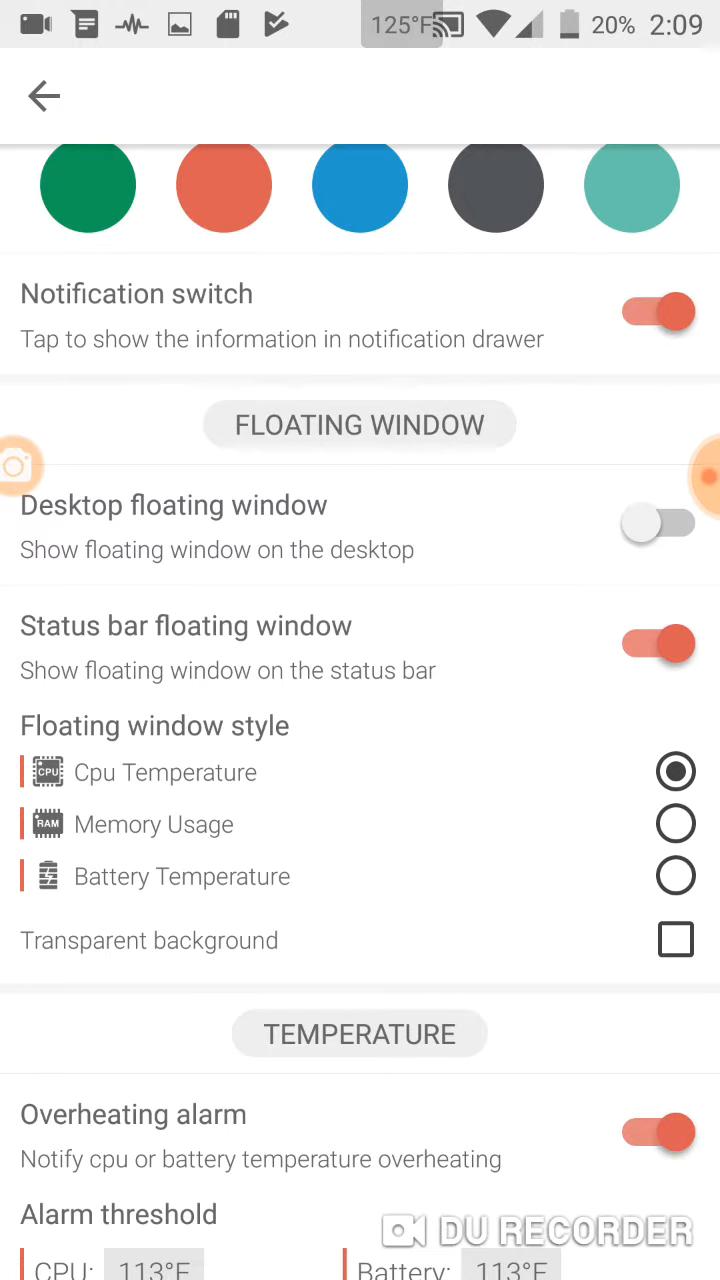
left_click(657, 643)
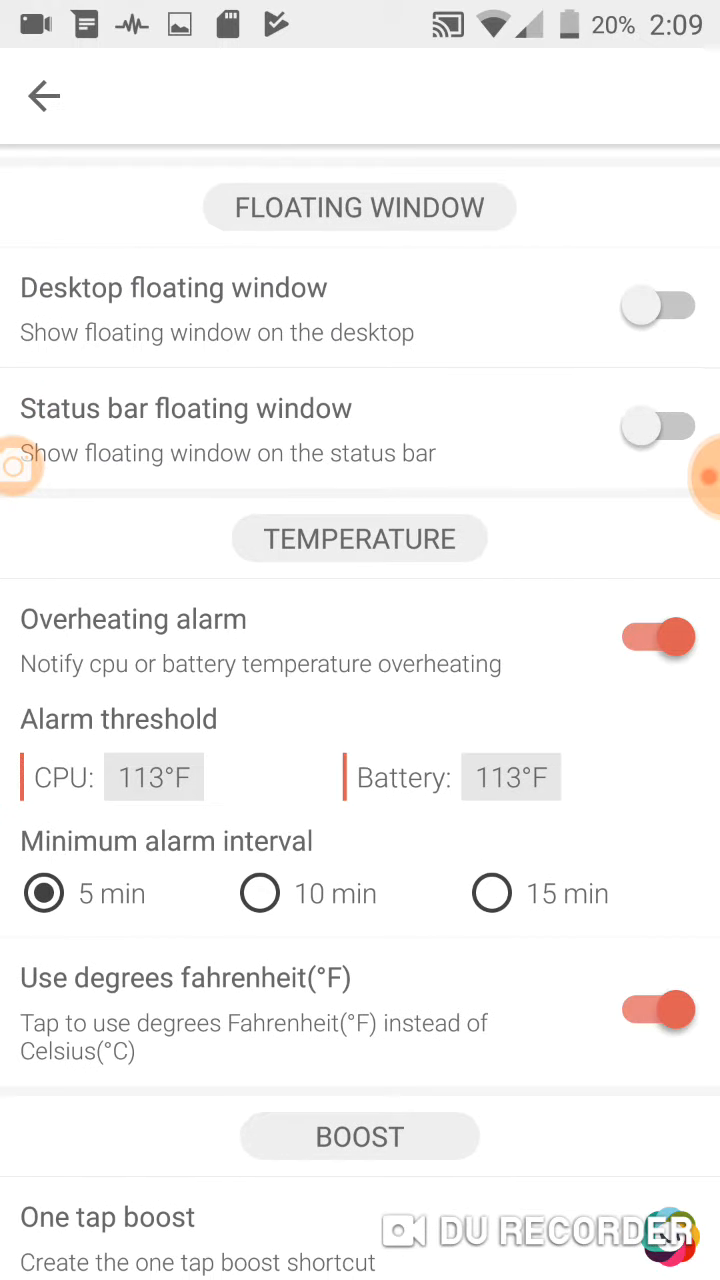
scroll("down", 3)
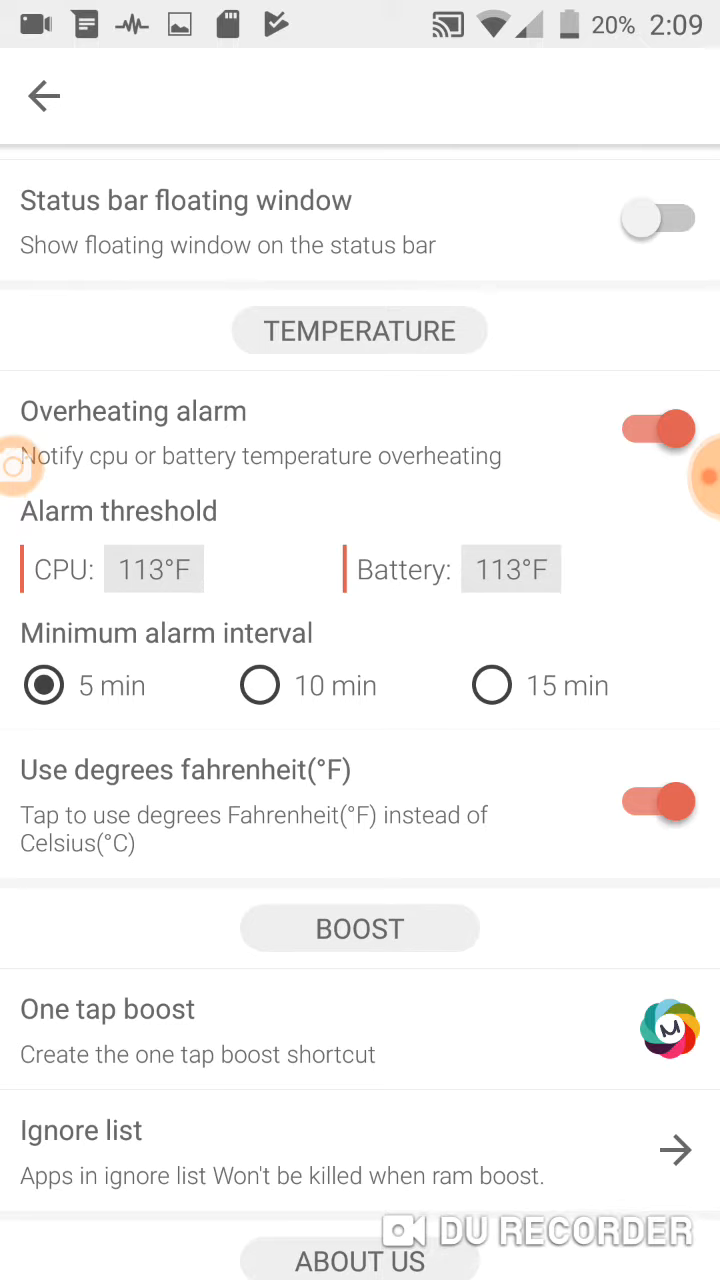
scroll("down", 3)
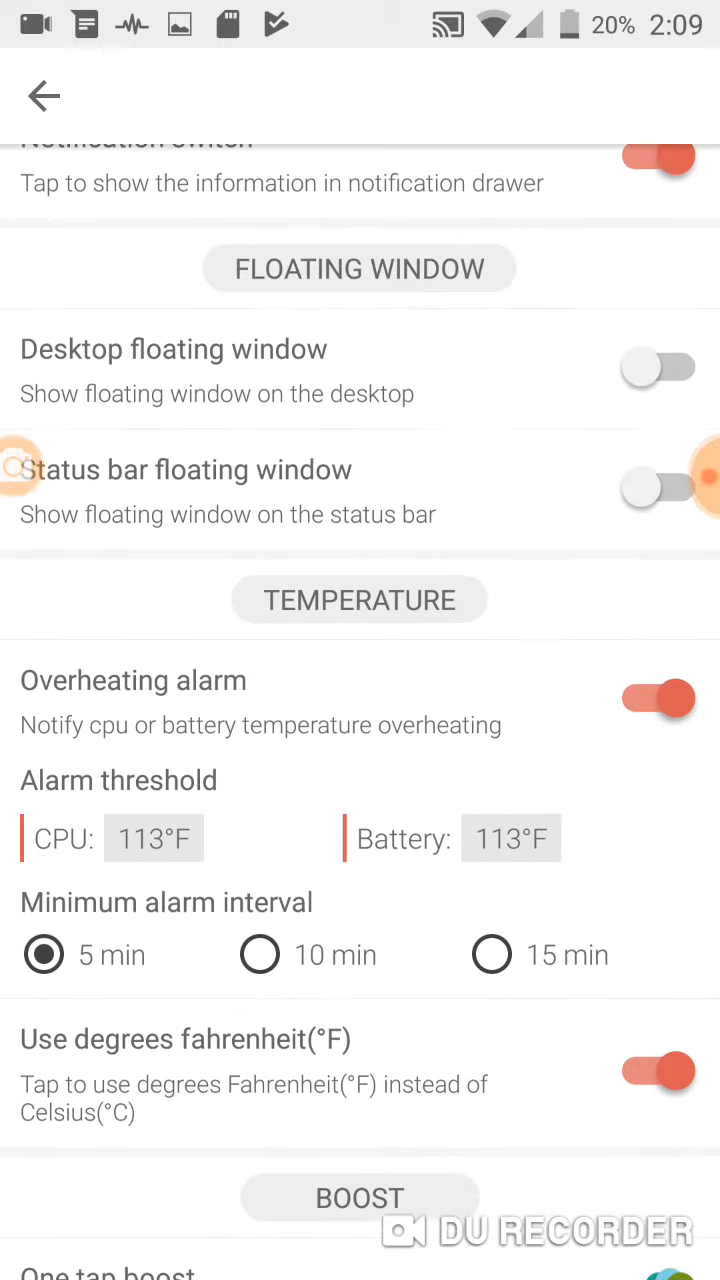
scroll("down", 3)
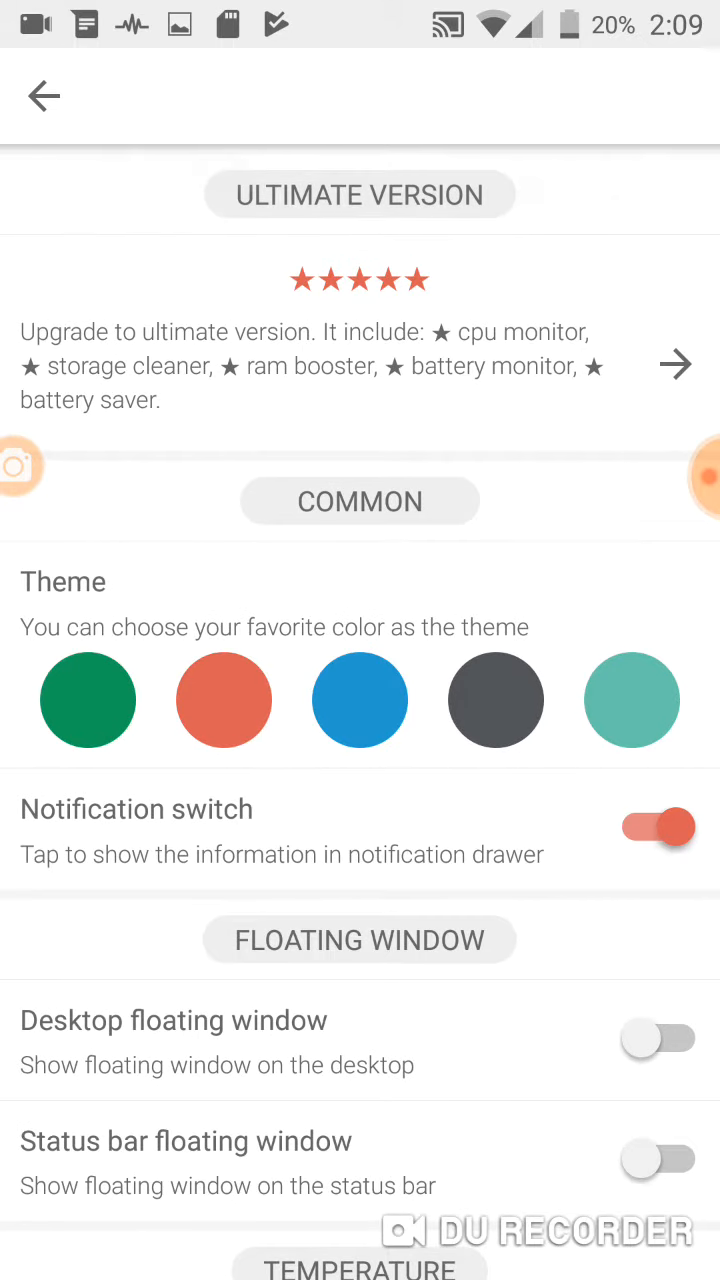
scroll("down", 3)
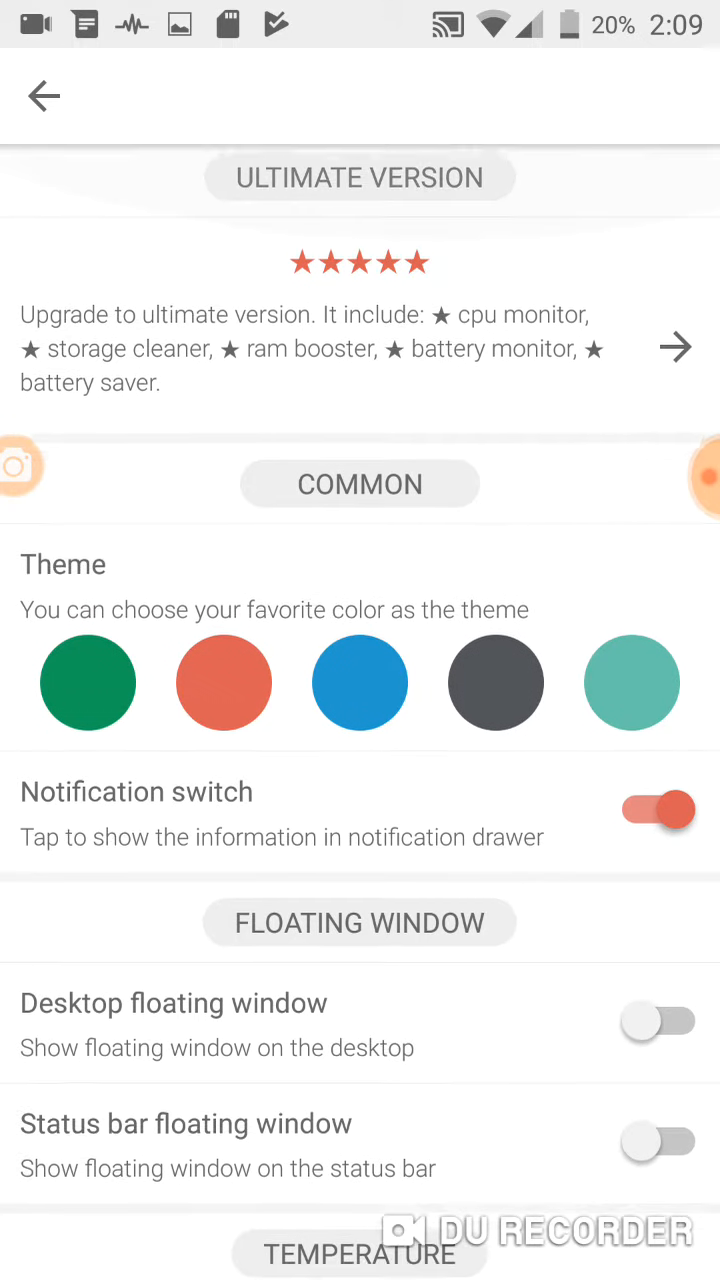
scroll("down", 3)
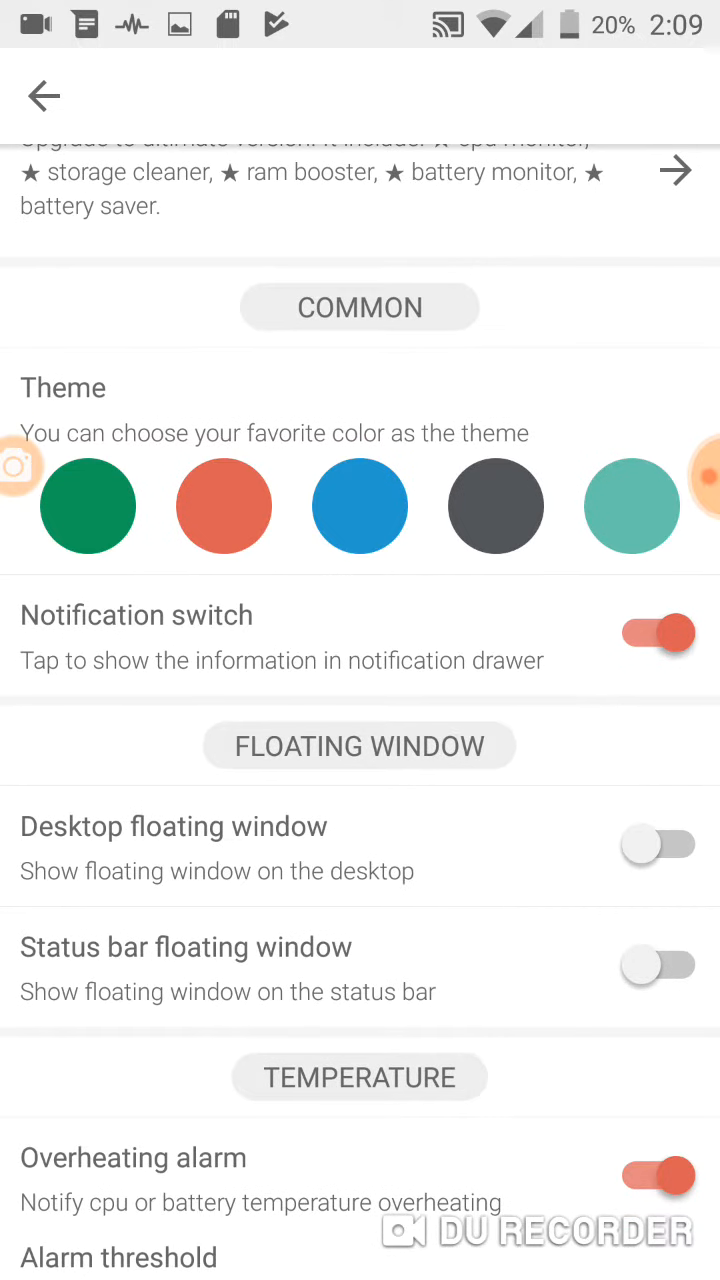
scroll("down", 3)
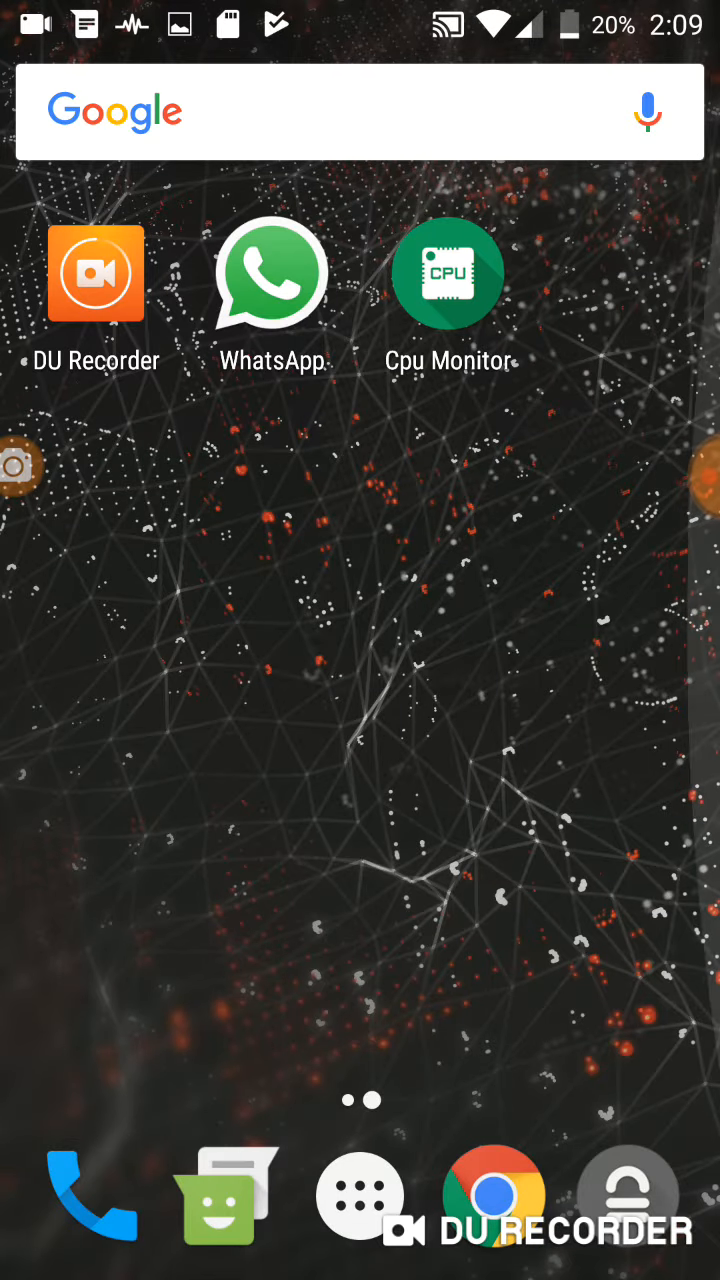
- Relaunch Cpu Monitor from the home screen and open its settings page
left_click(690, 378)
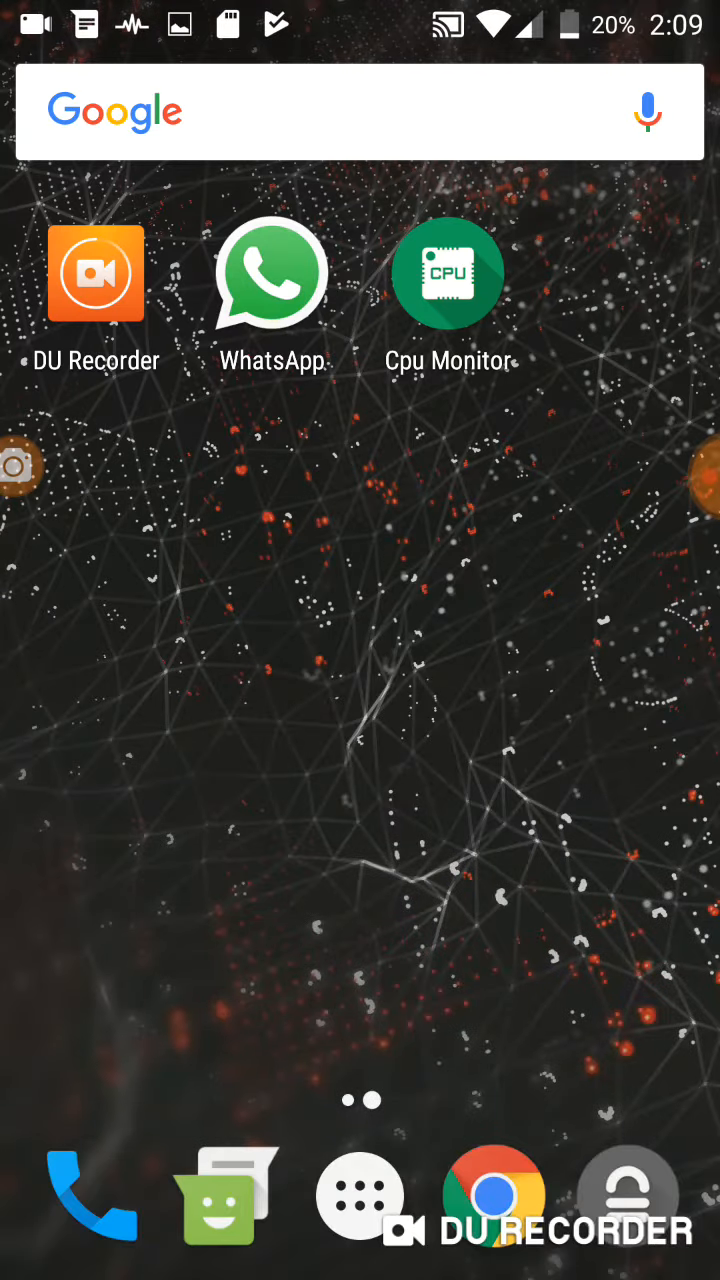
left_click(448, 272)
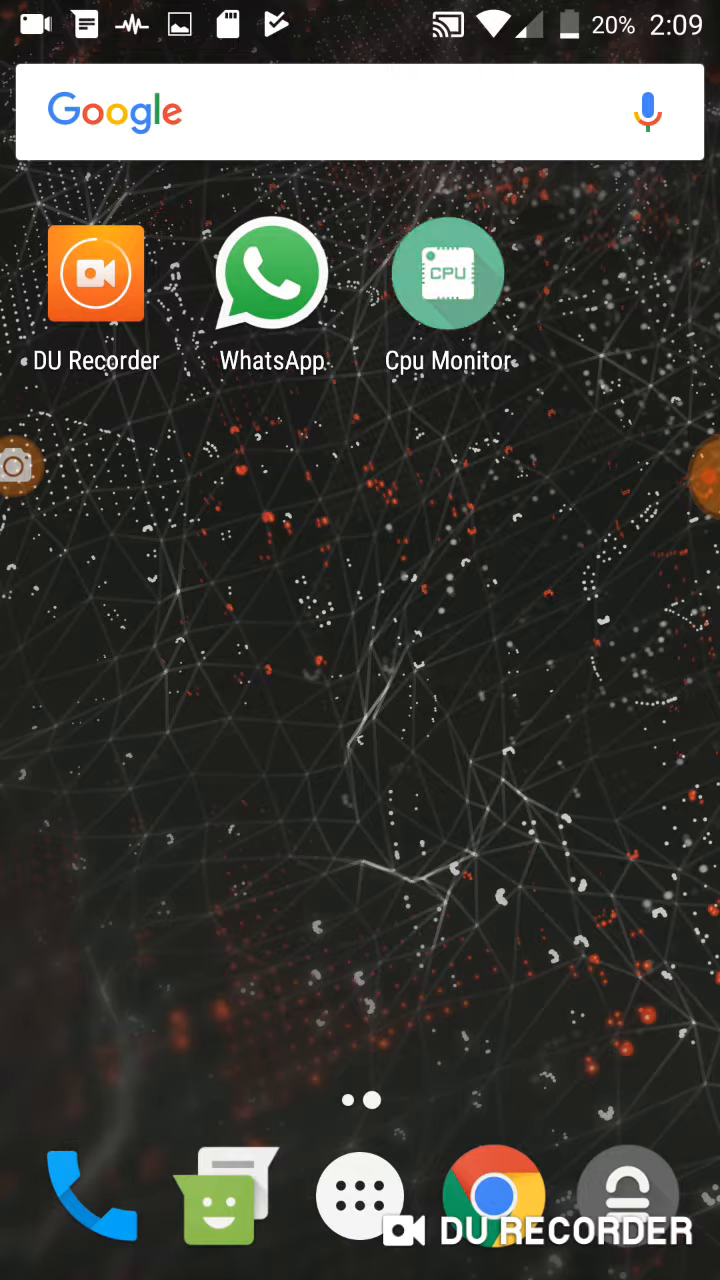
left_click(448, 273)
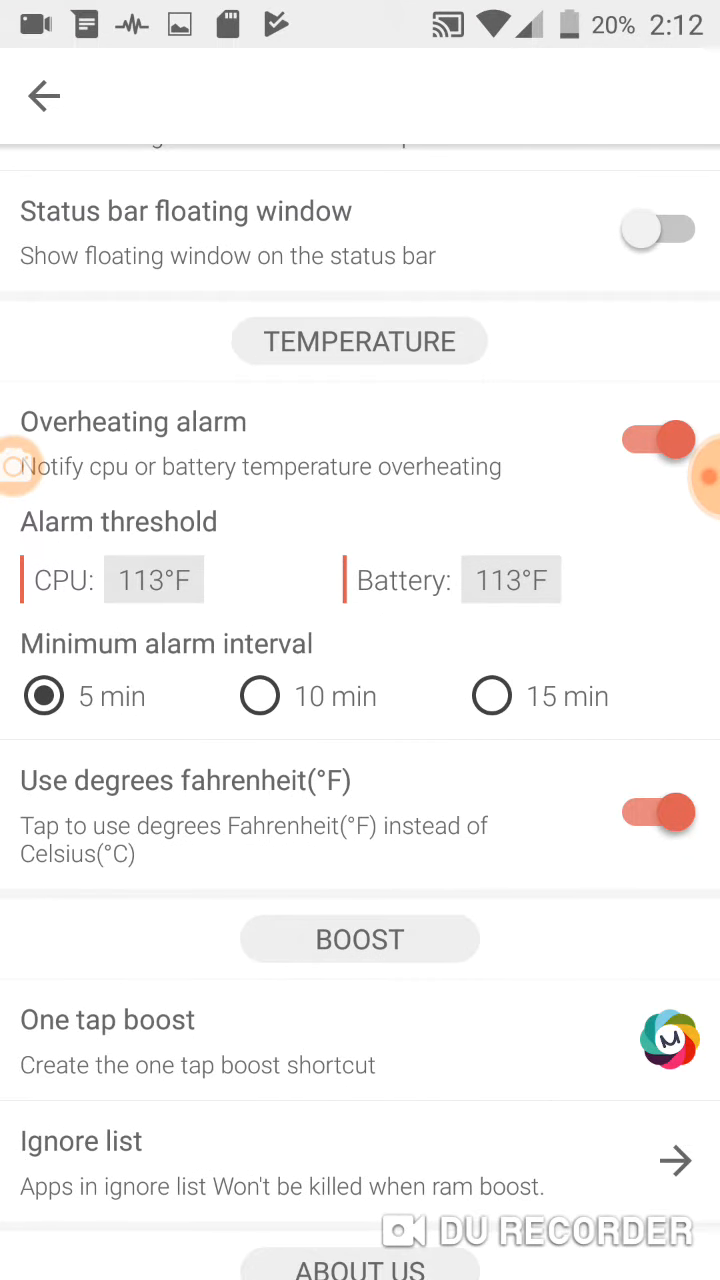
- Switch the status bar floating window back on and adjust one of its display options
scroll("down", 3)
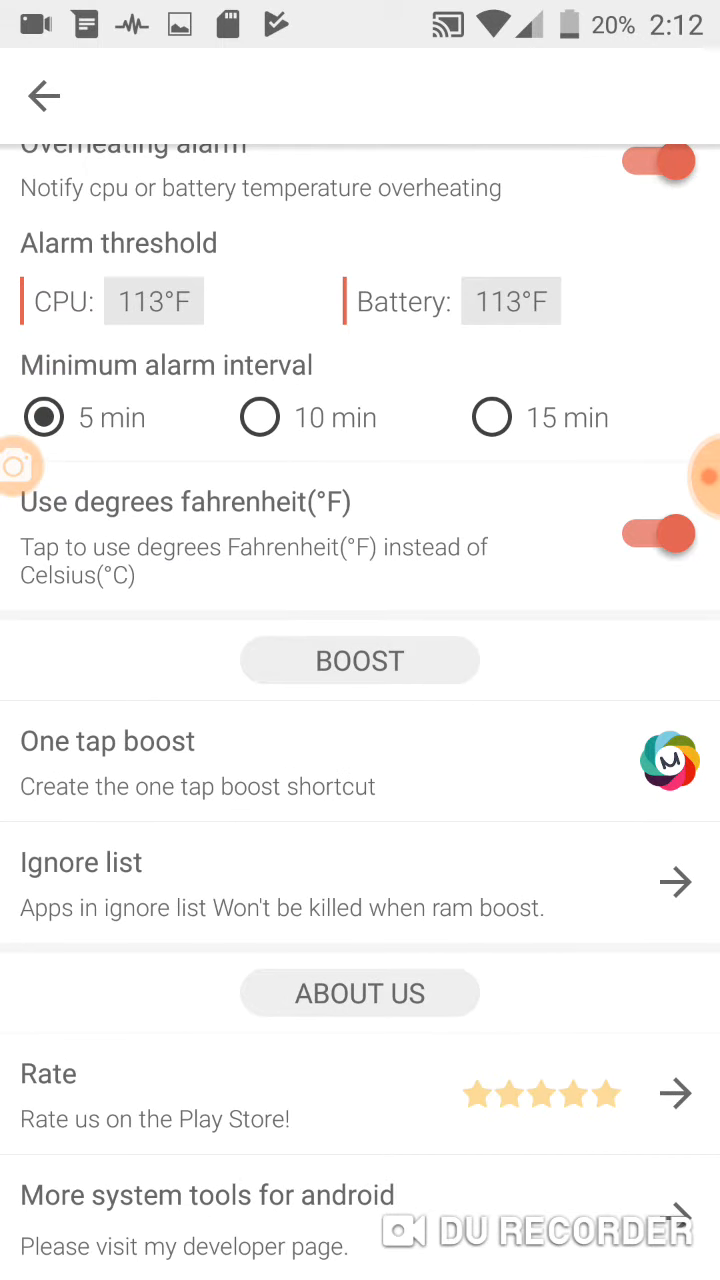
scroll("down", 3)
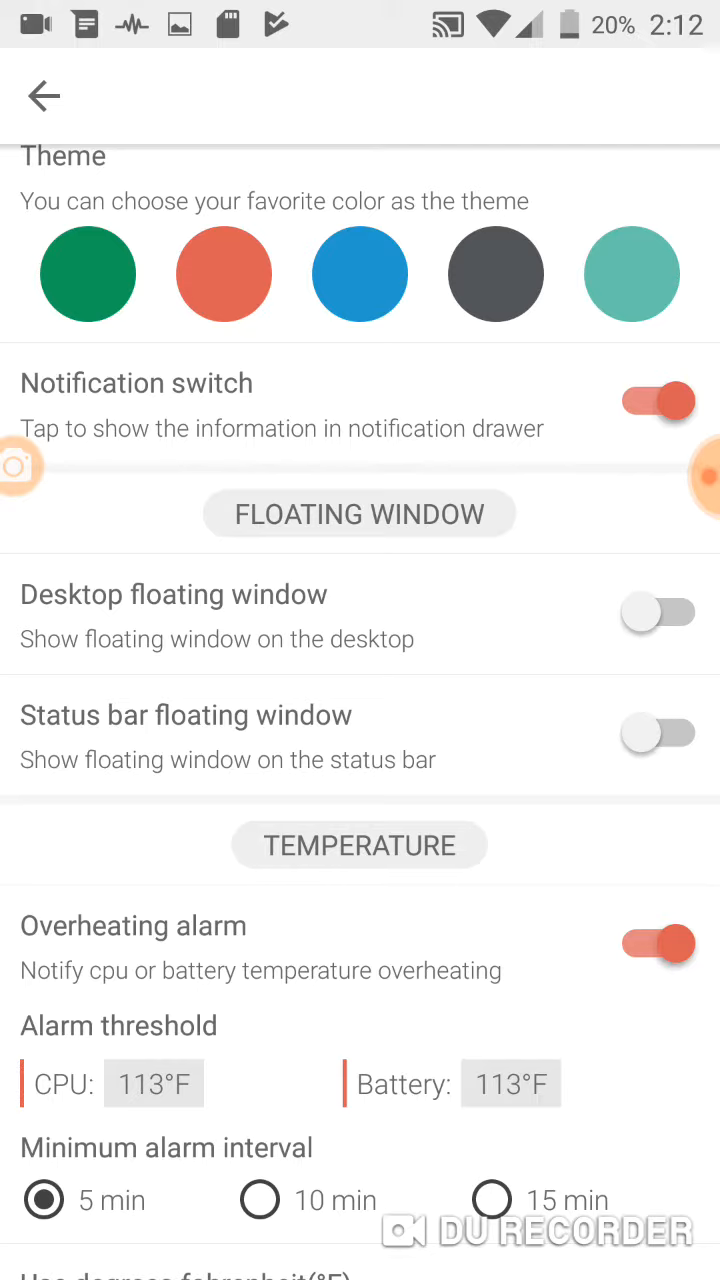
scroll("down", 3)
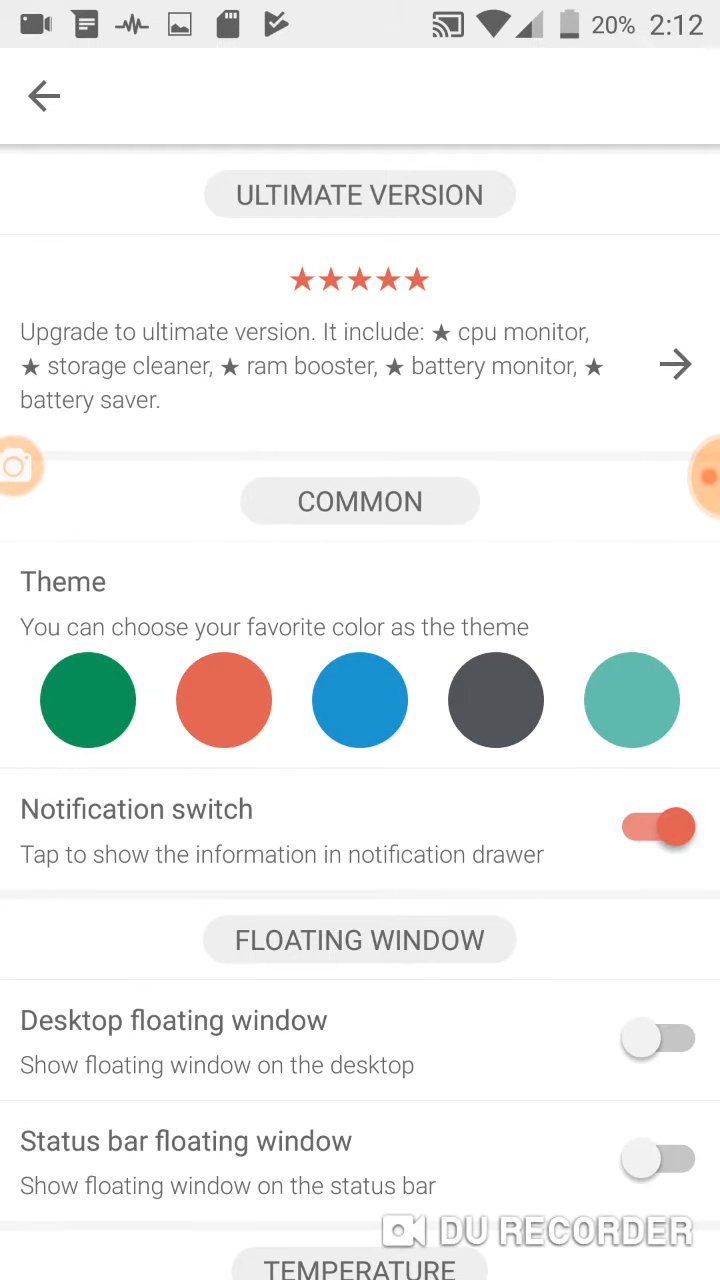
scroll("down", 3)
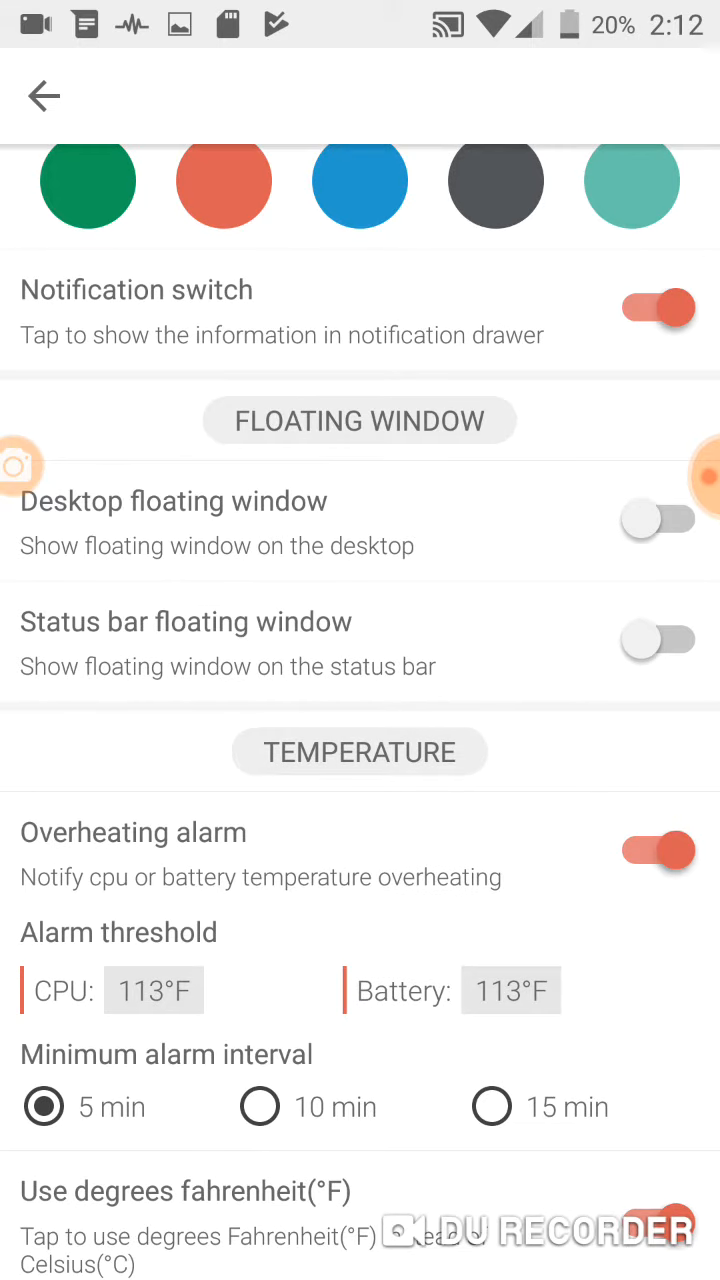
left_click(657, 641)
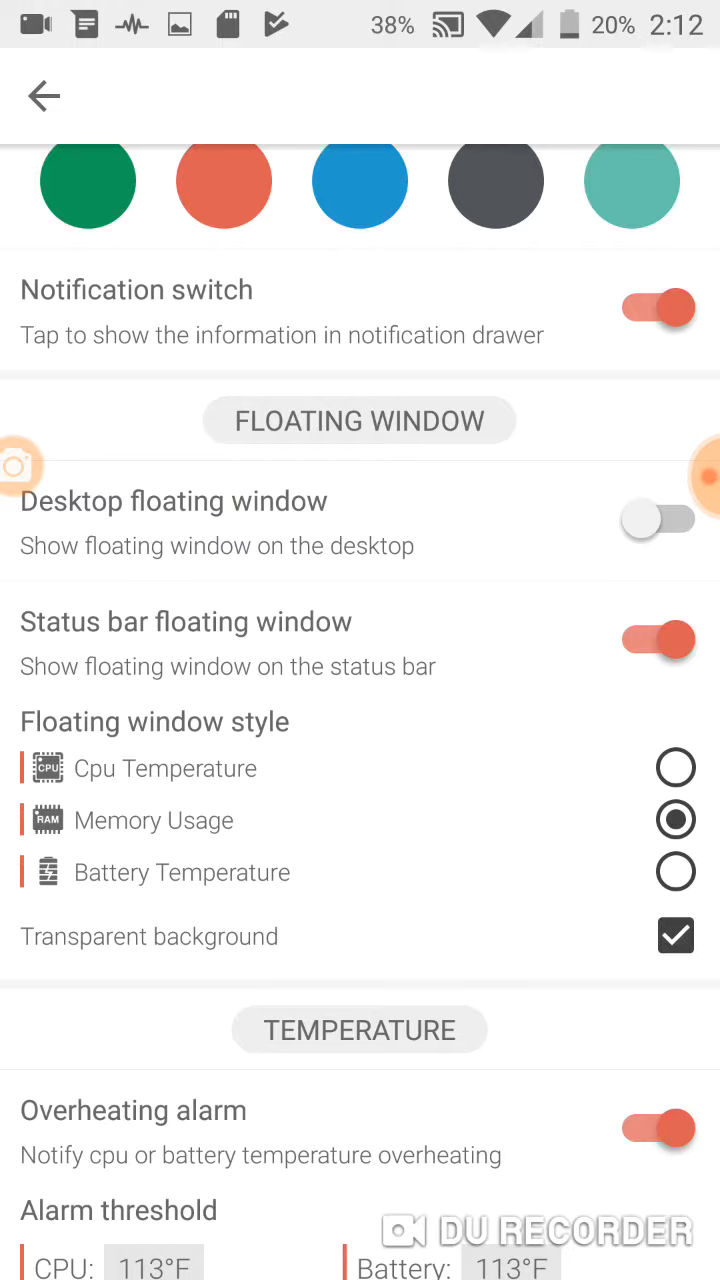
left_click(675, 767)
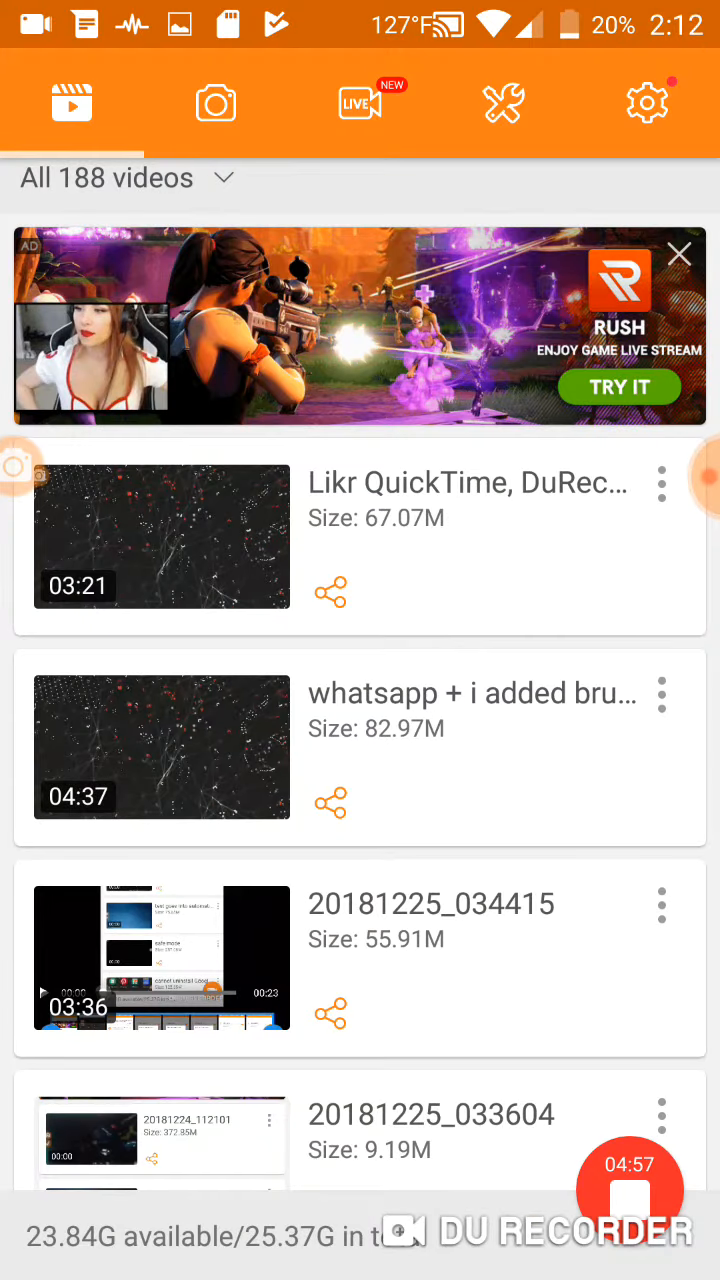
- Re-enable DU Recorder's brush and draw an orange test stroke across the home screen
left_click(647, 103)
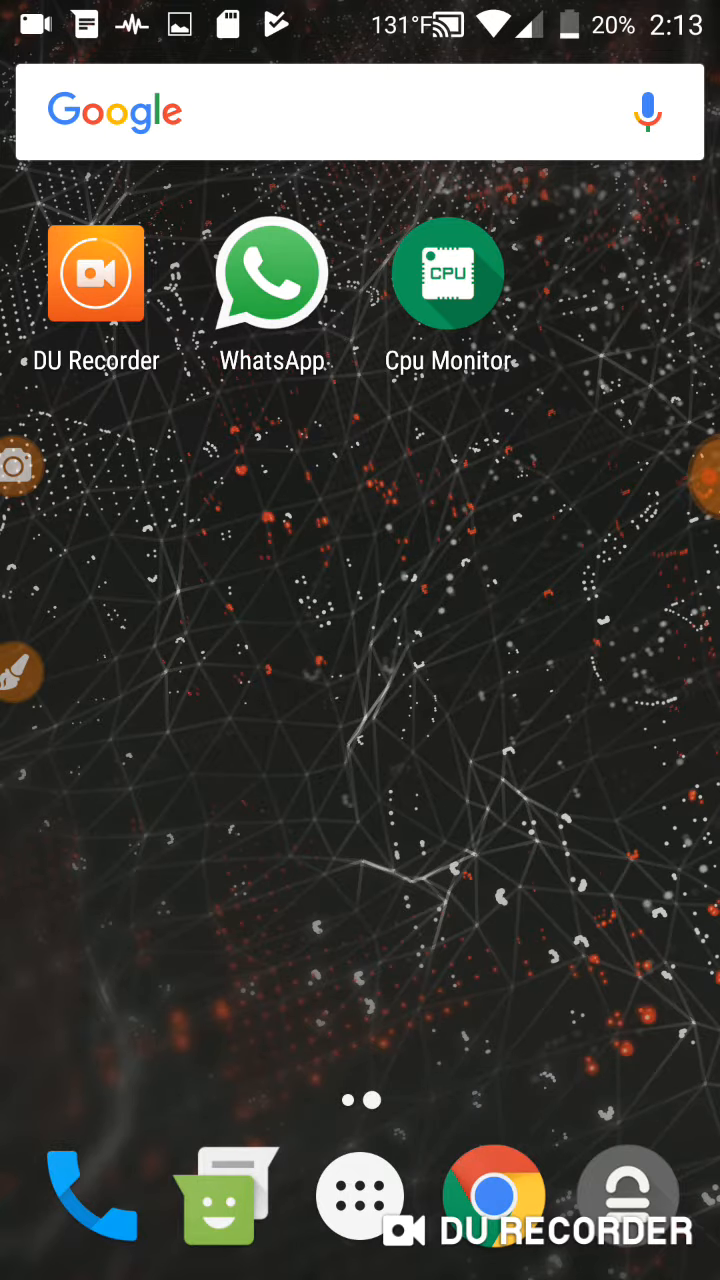
left_click_drag(190, 630, 410, 490)
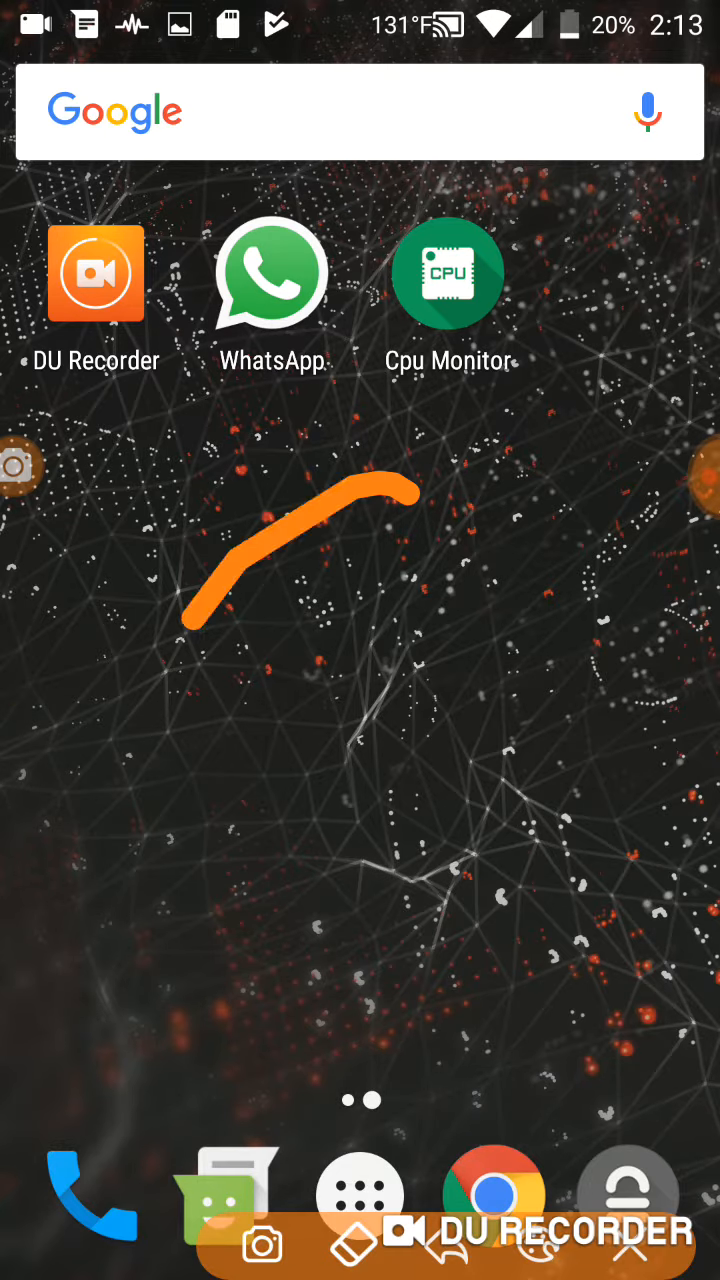